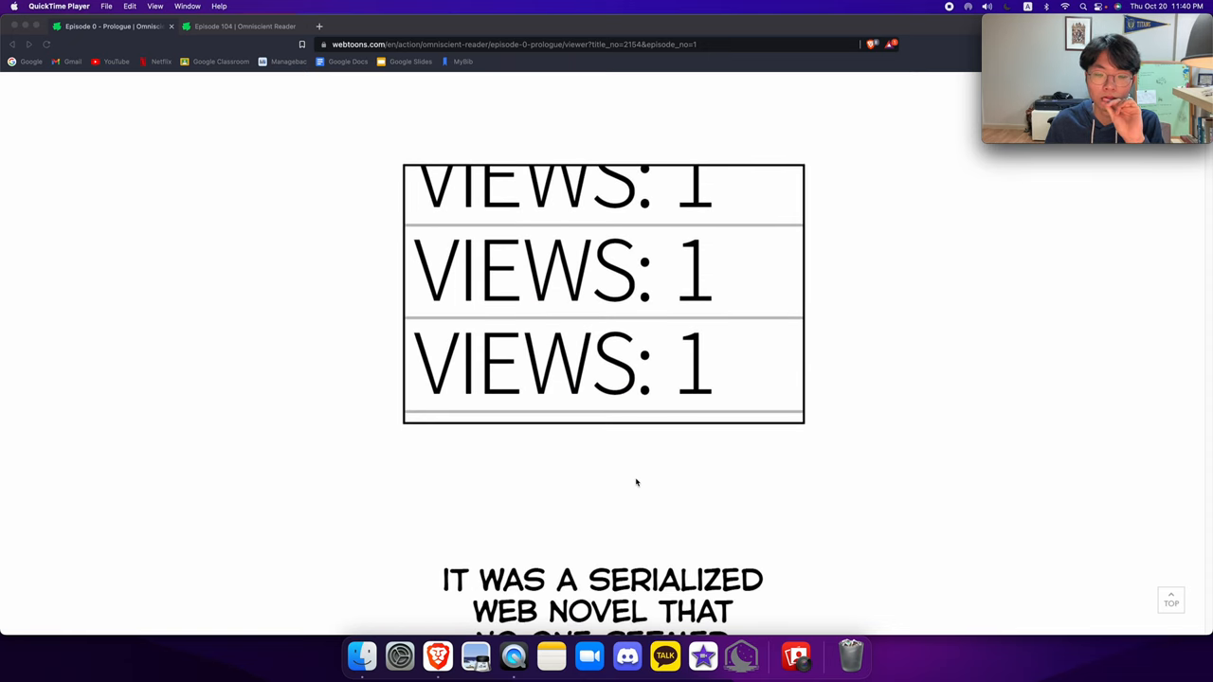
Scroll down through the Episode 0 – Prologue panels to the final panel and the comments below.
{"action": "scroll", "scroll_direction": "down", "scroll_amount": 3}
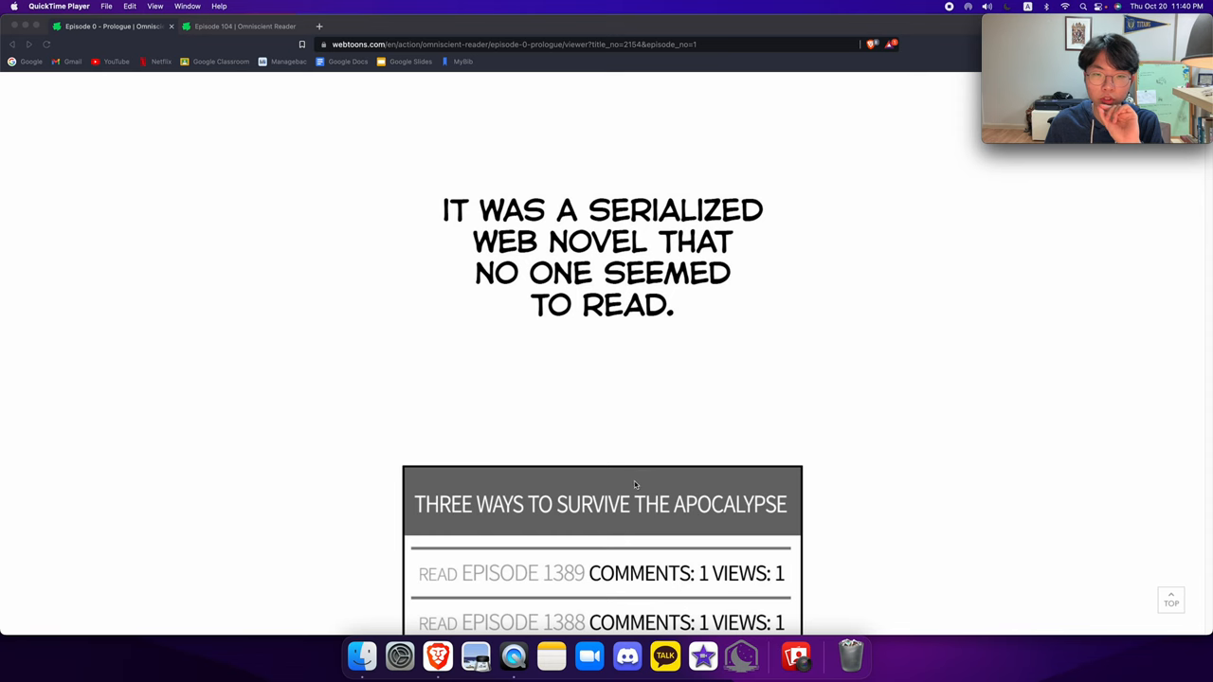
{"action": "scroll", "scroll_direction": "down", "scroll_amount": 3}
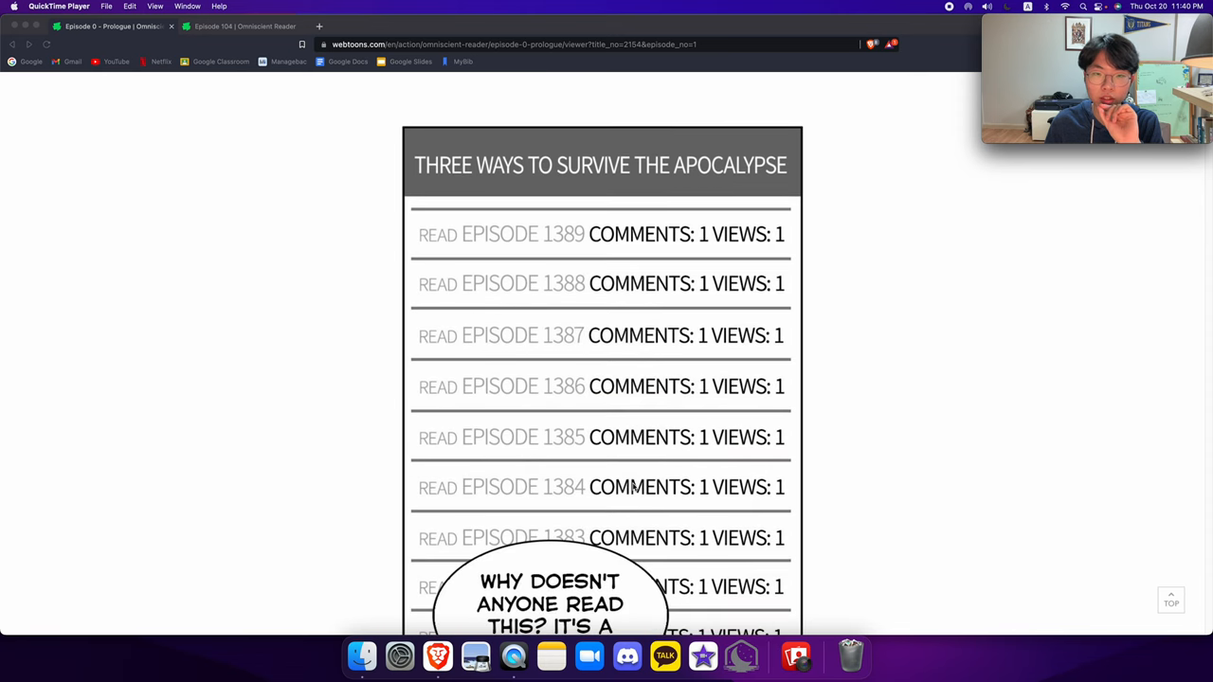
{"action": "scroll", "scroll_direction": "down", "scroll_amount": 3}
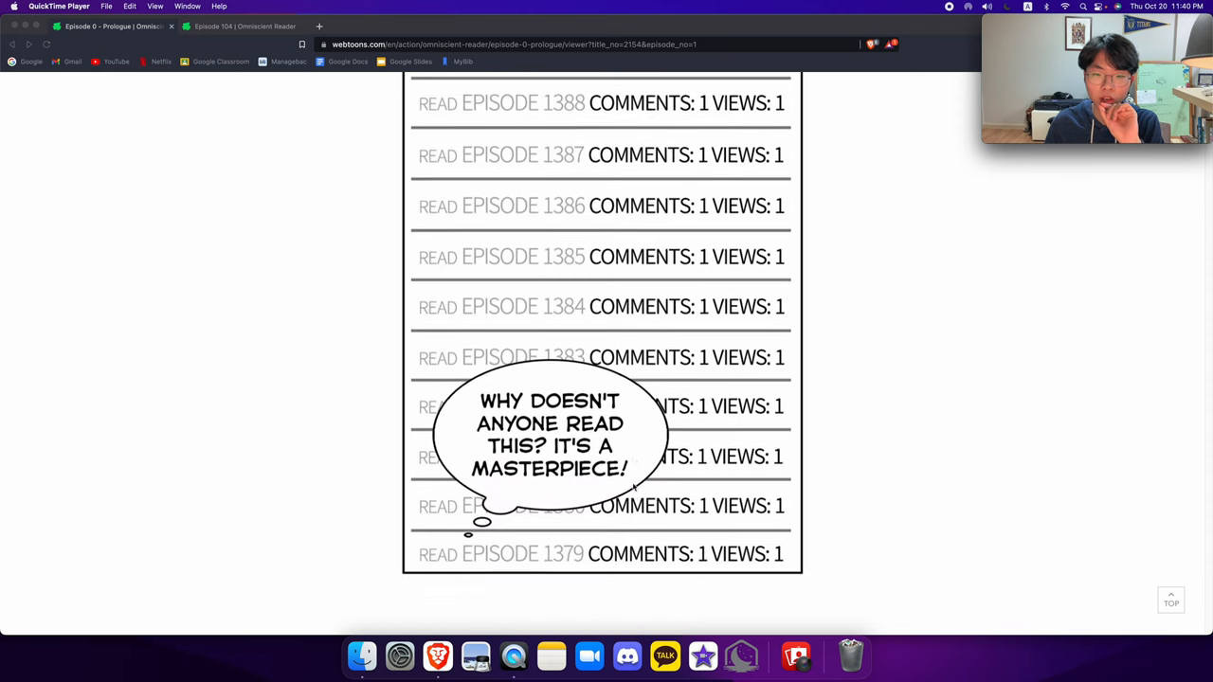
{"action": "scroll", "scroll_direction": "down", "scroll_amount": 3}
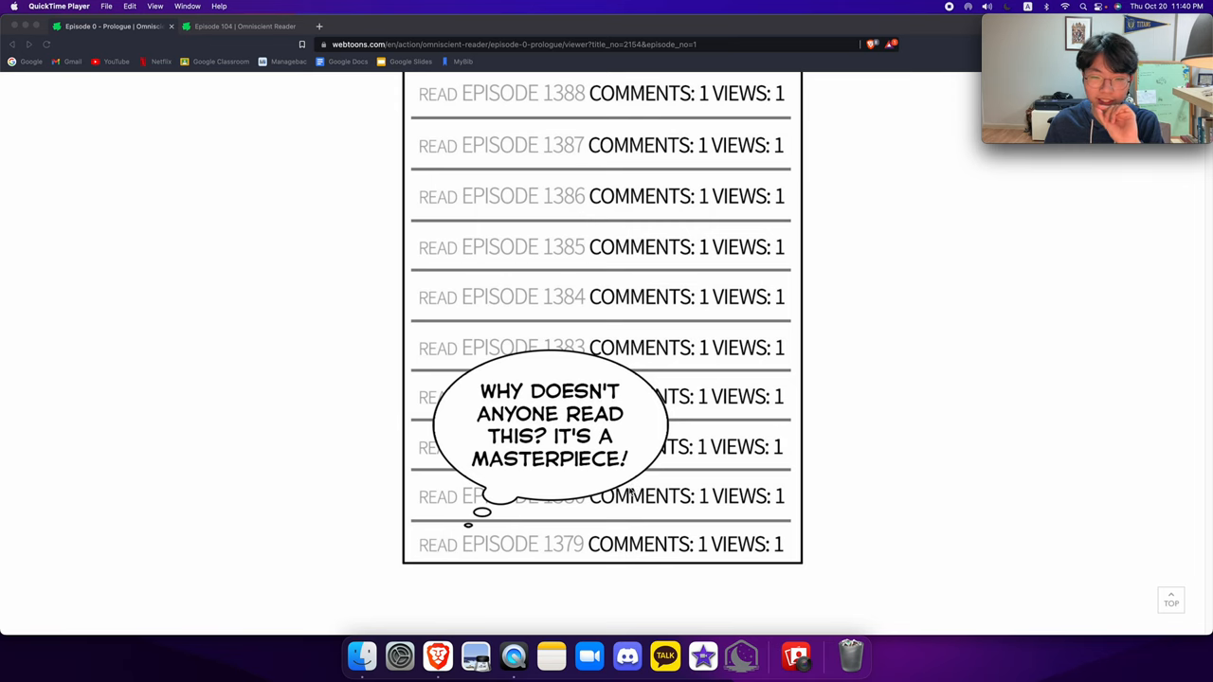
{"action": "scroll", "scroll_direction": "down", "scroll_amount": 3}
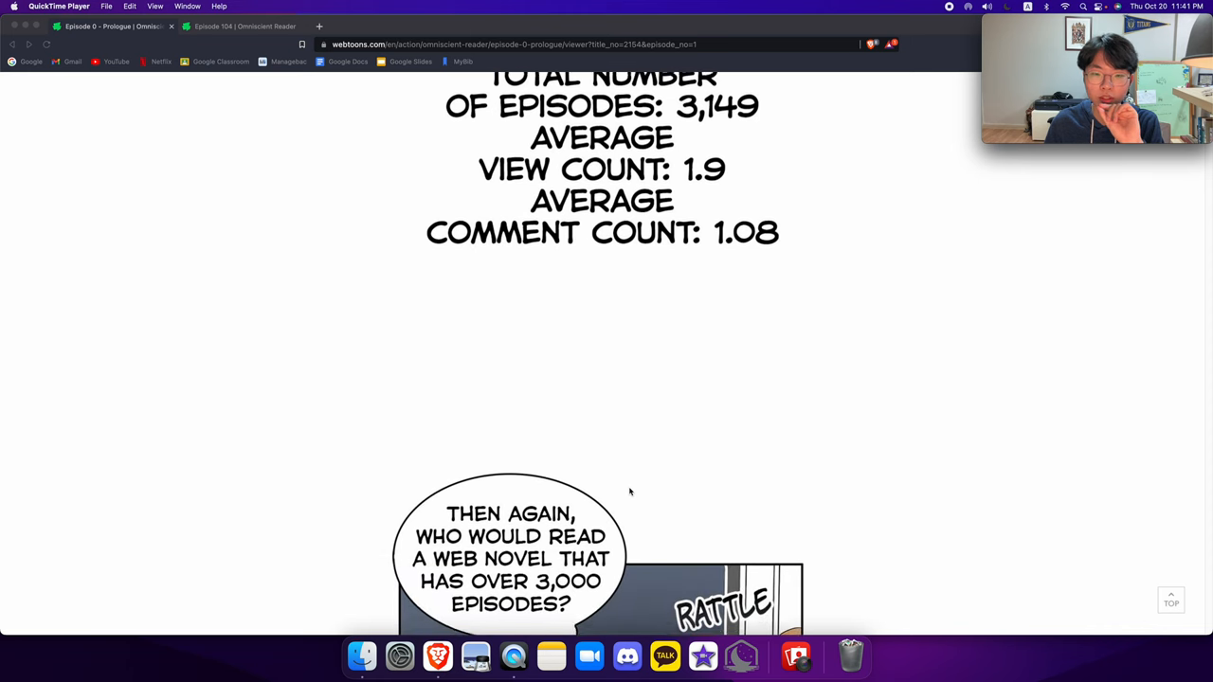
{"action": "scroll", "scroll_direction": "down", "scroll_amount": 3}
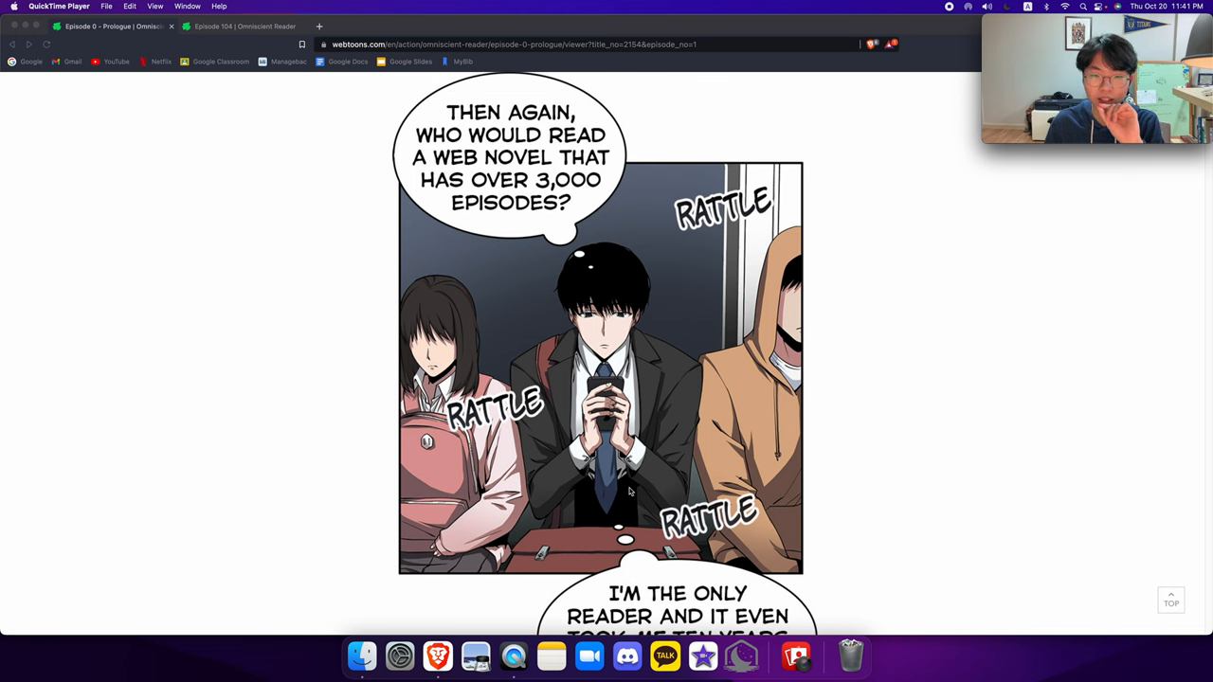
{"action": "scroll", "scroll_direction": "down", "scroll_amount": 3}
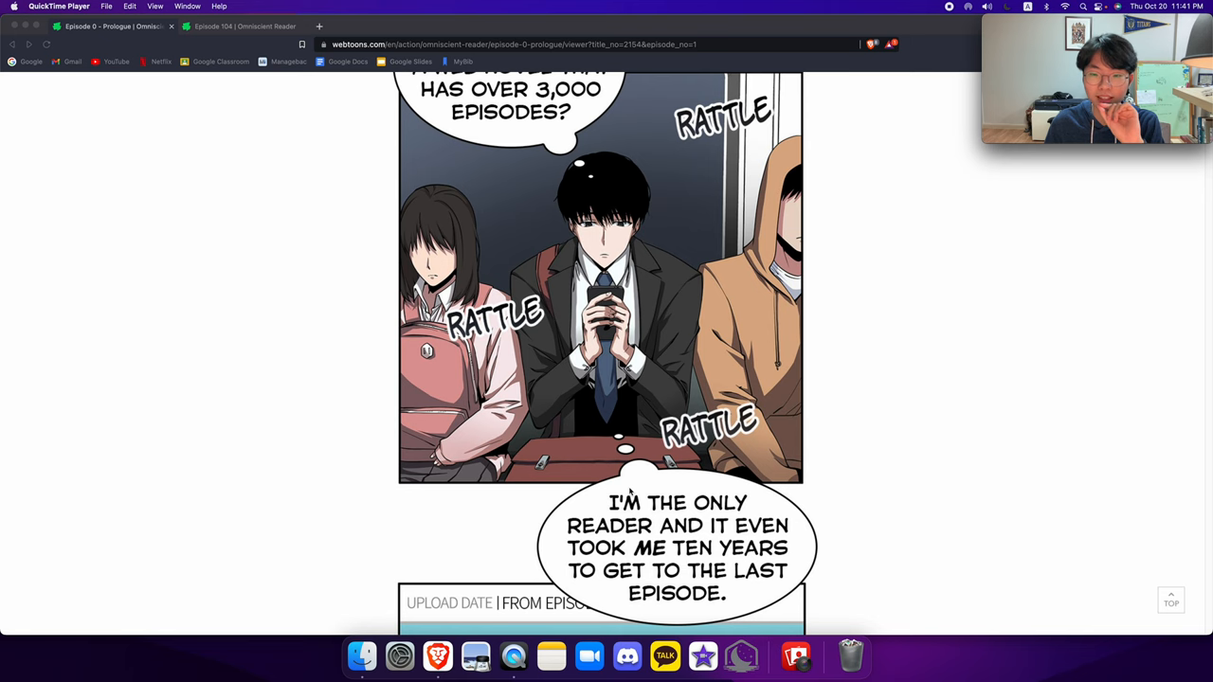
{"action": "scroll", "scroll_direction": "down", "scroll_amount": 3}
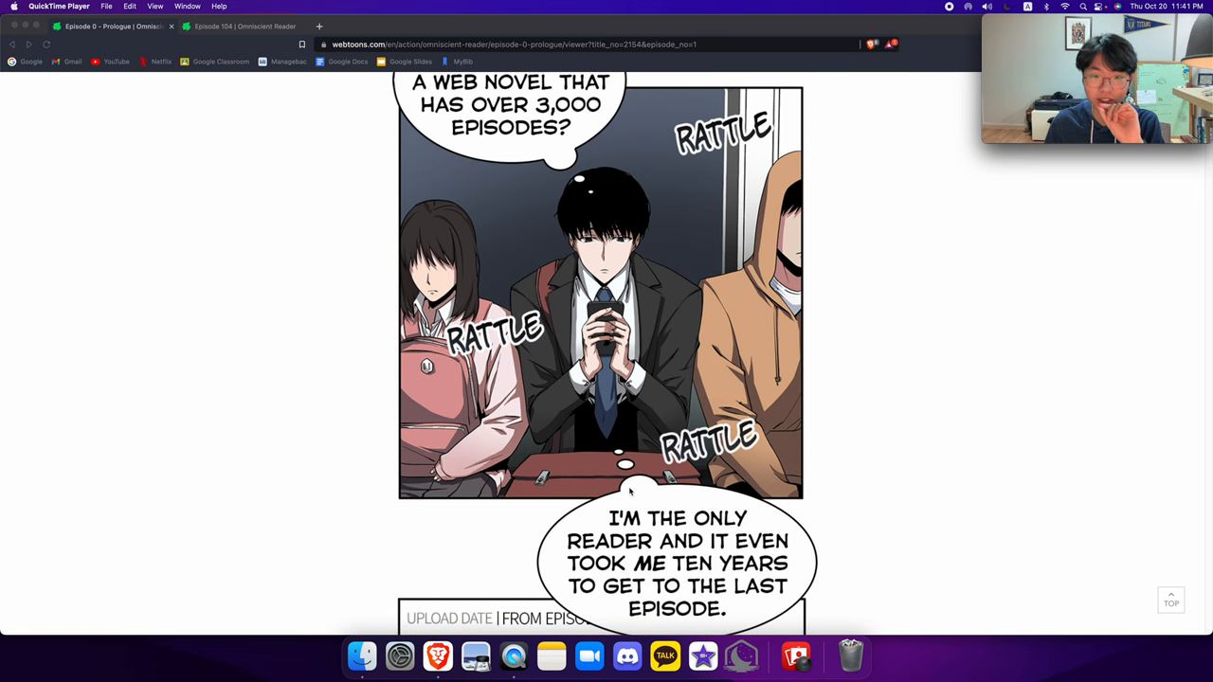
{"action": "scroll", "scroll_direction": "down", "scroll_amount": 3}
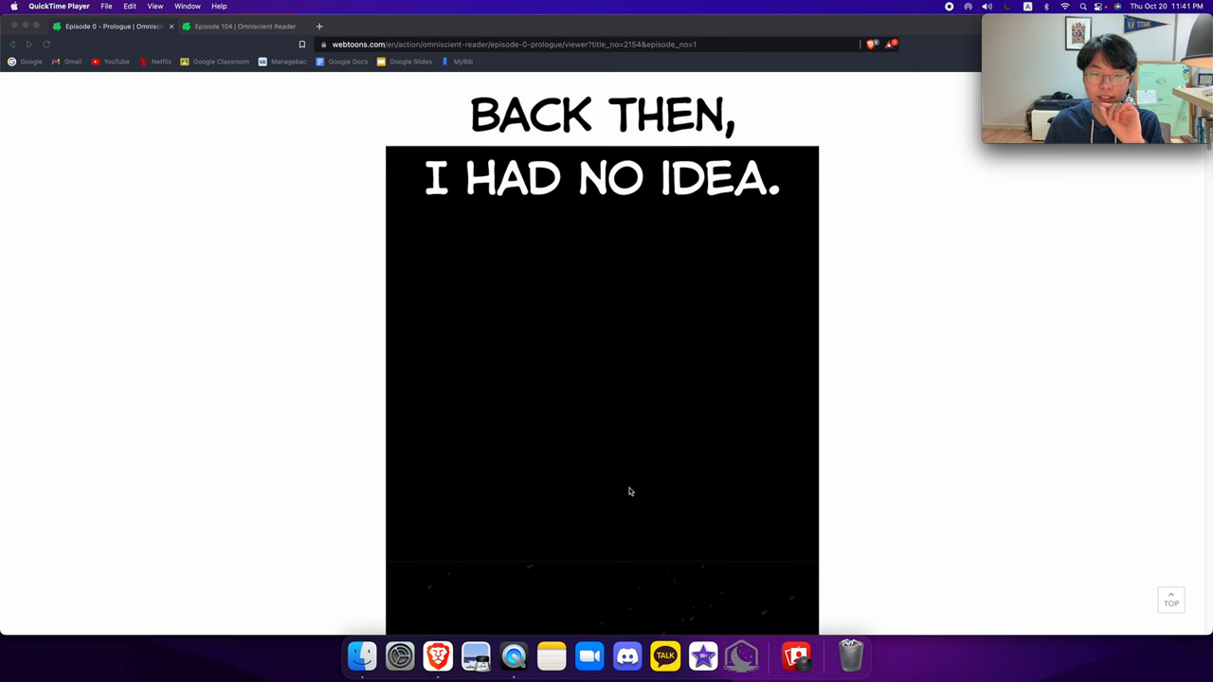
{"action": "scroll", "scroll_direction": "down", "scroll_amount": 3}
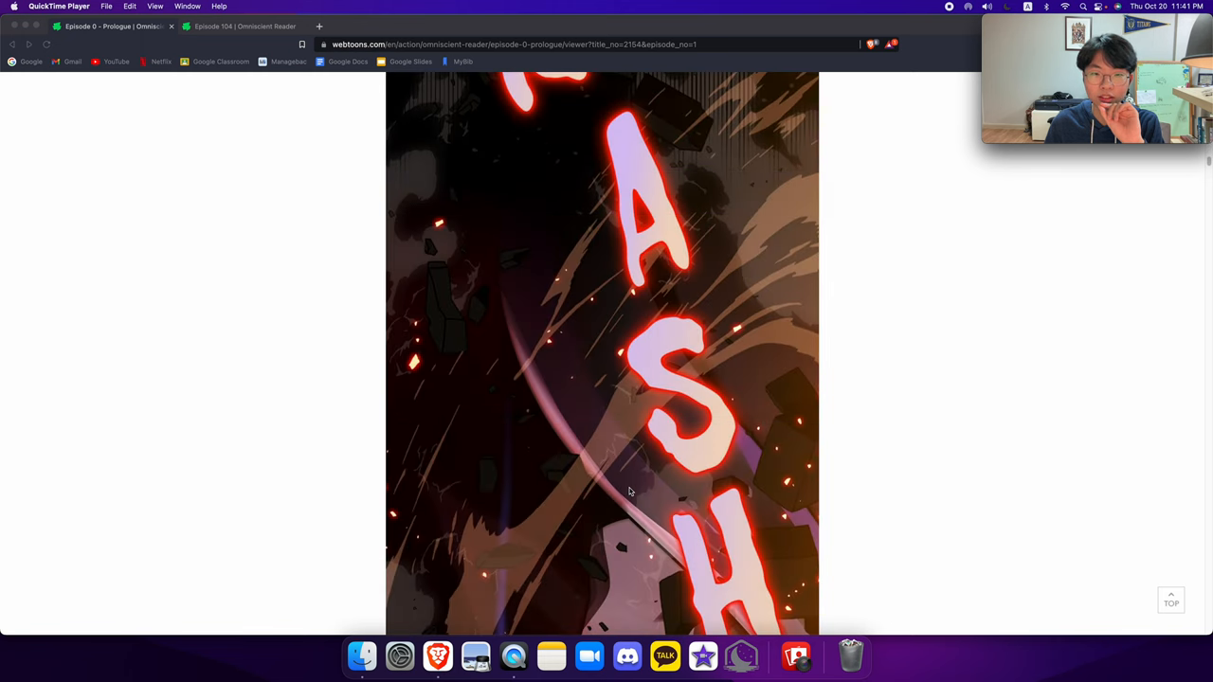
{"action": "scroll", "scroll_direction": "down", "scroll_amount": 3}
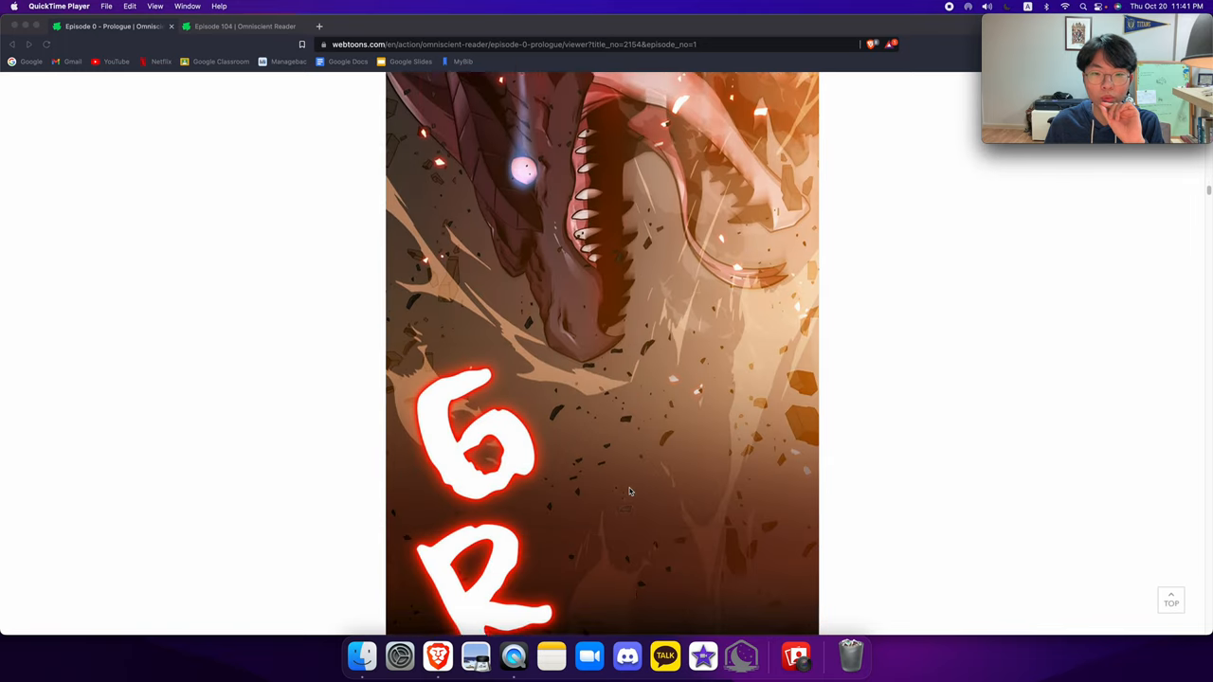
{"action": "scroll", "scroll_direction": "down", "scroll_amount": 3}
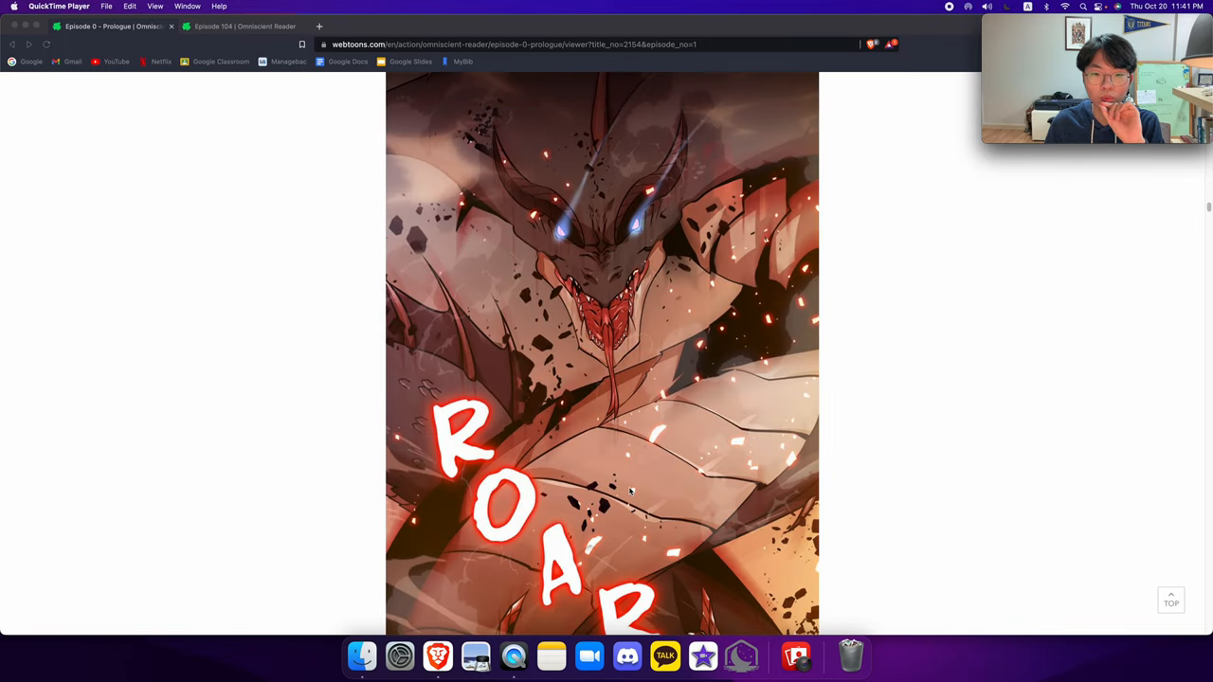
{"action": "scroll", "scroll_direction": "down", "scroll_amount": 3}
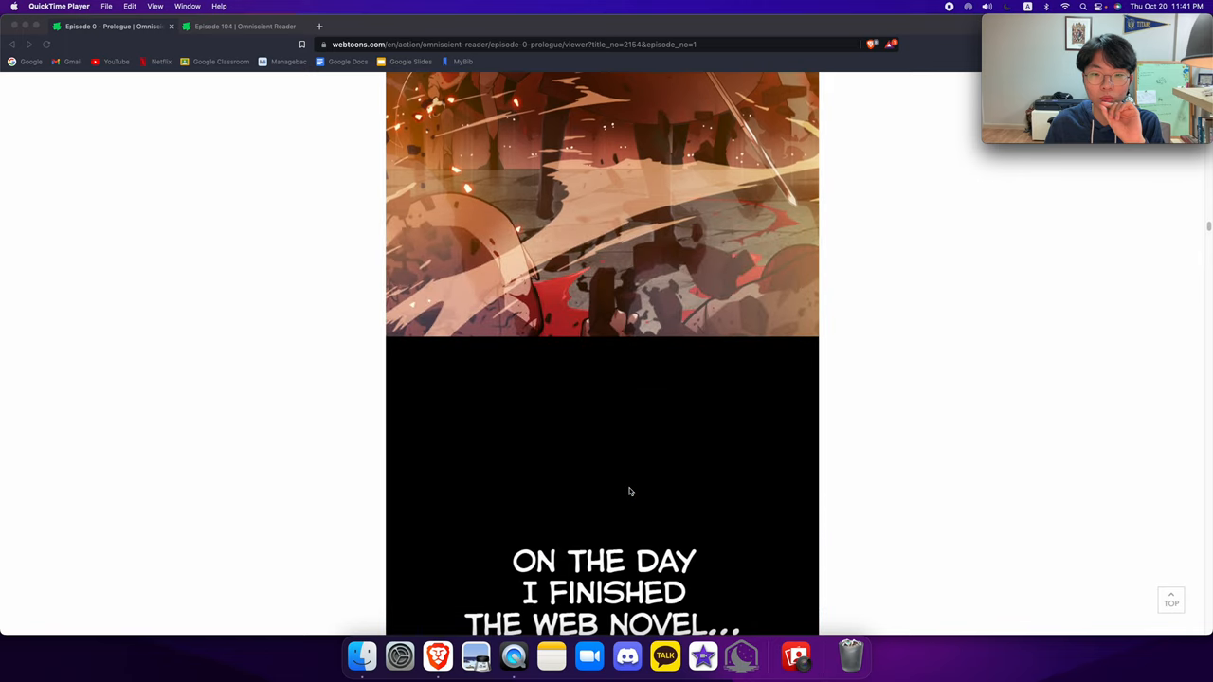
{"action": "scroll", "scroll_direction": "down", "scroll_amount": 3}
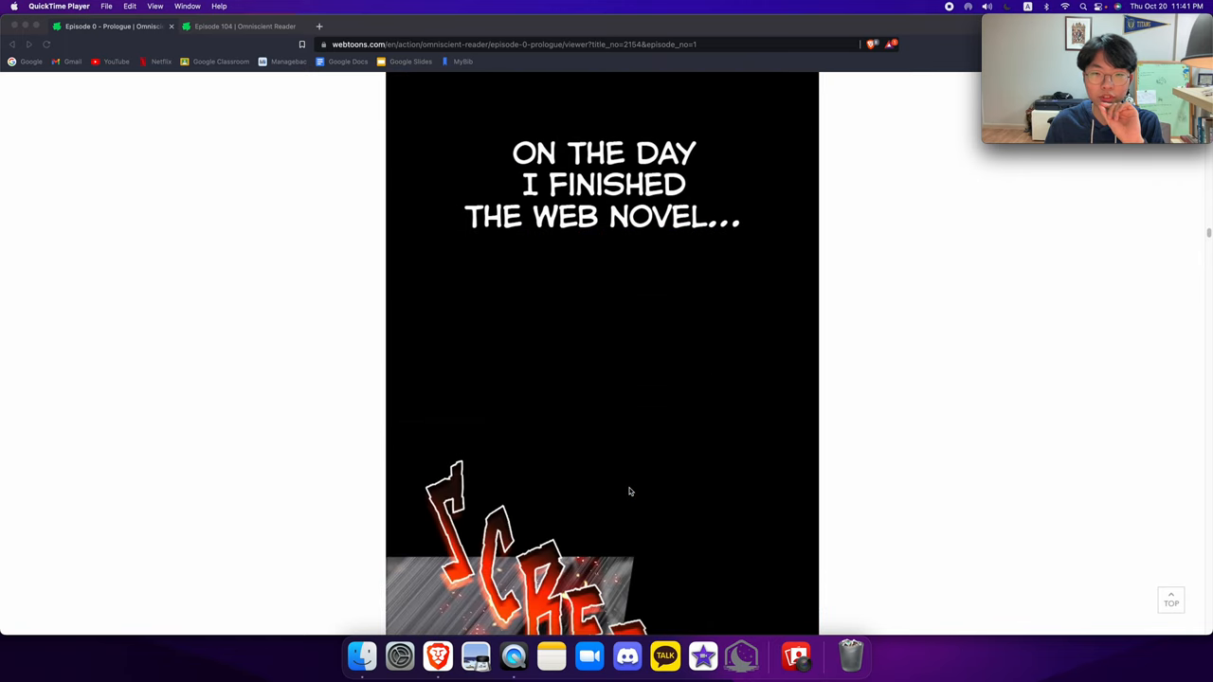
{"action": "scroll", "scroll_direction": "down", "scroll_amount": 3}
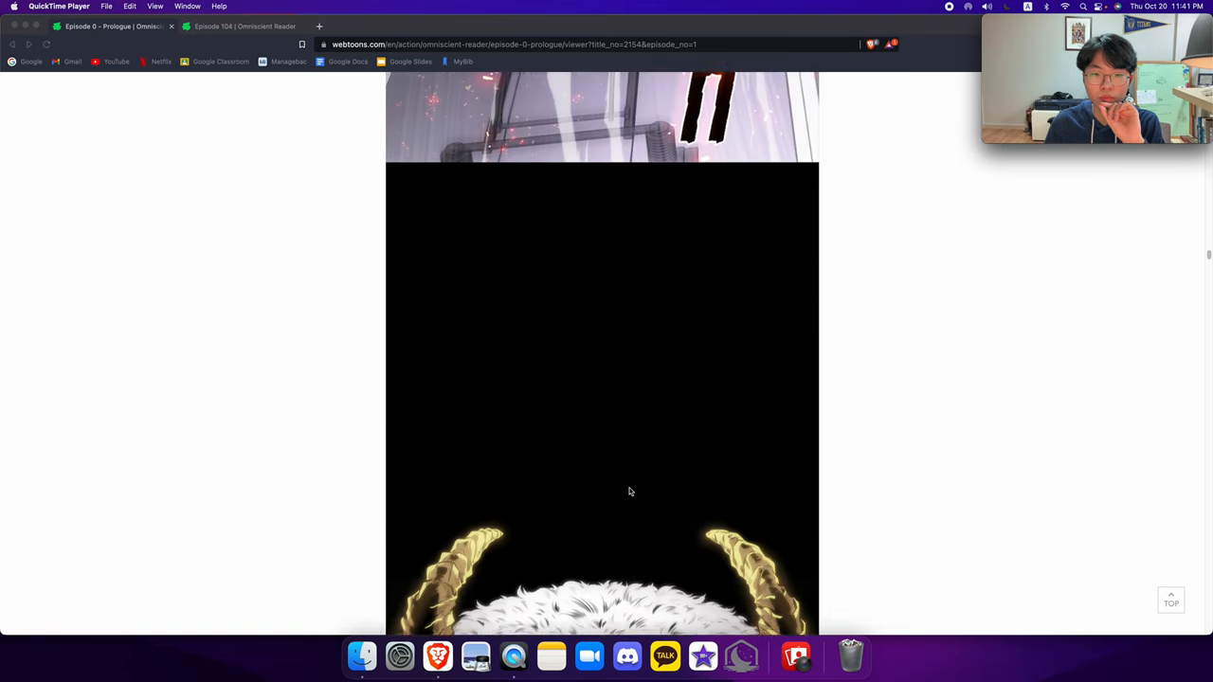
{"action": "scroll", "scroll_direction": "down", "scroll_amount": 3}
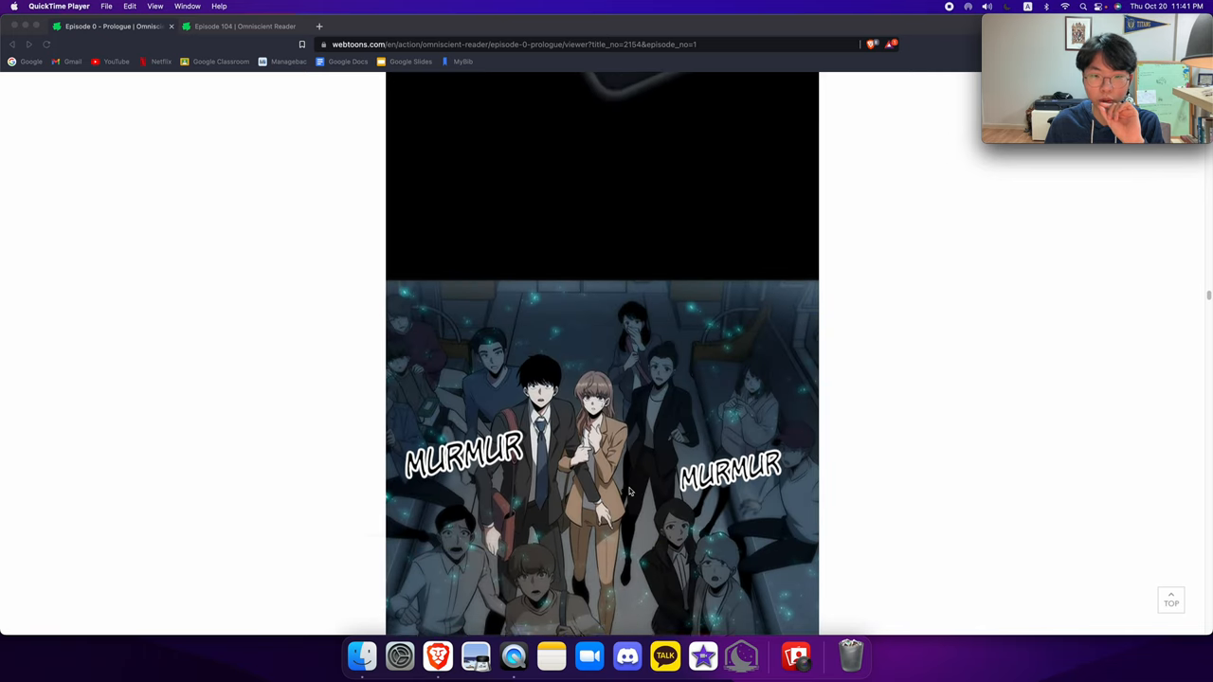
{"action": "scroll", "scroll_direction": "down", "scroll_amount": 3}
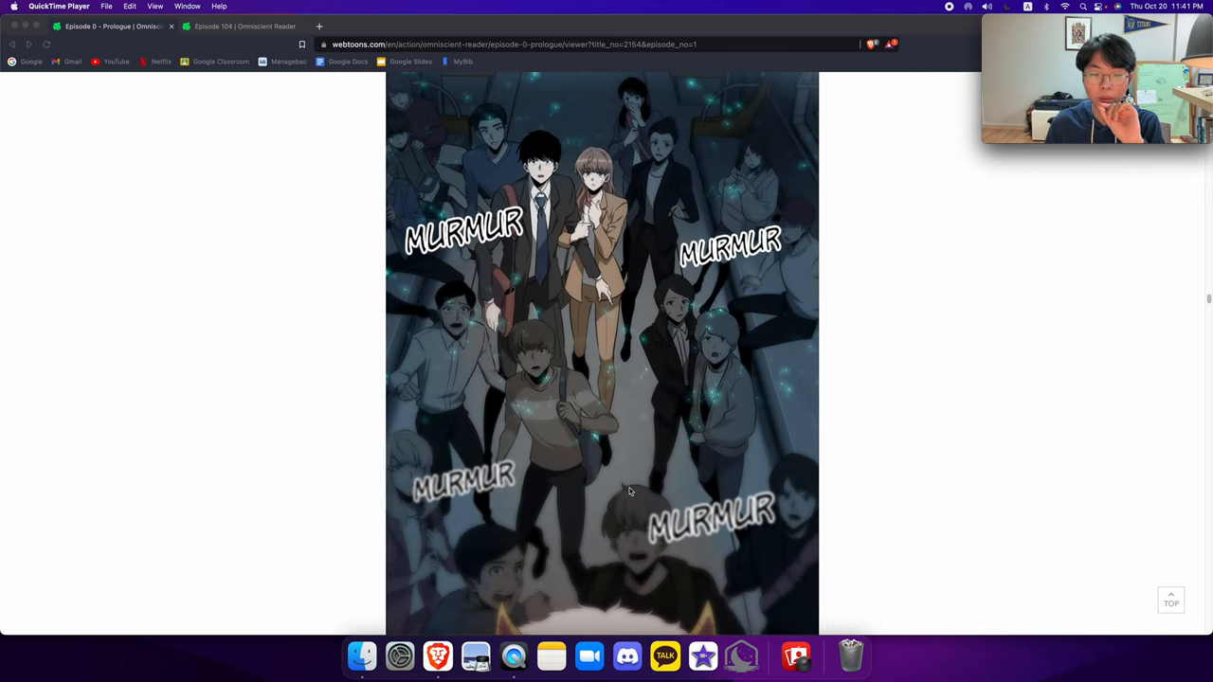
{"action": "scroll", "scroll_direction": "down", "scroll_amount": 3}
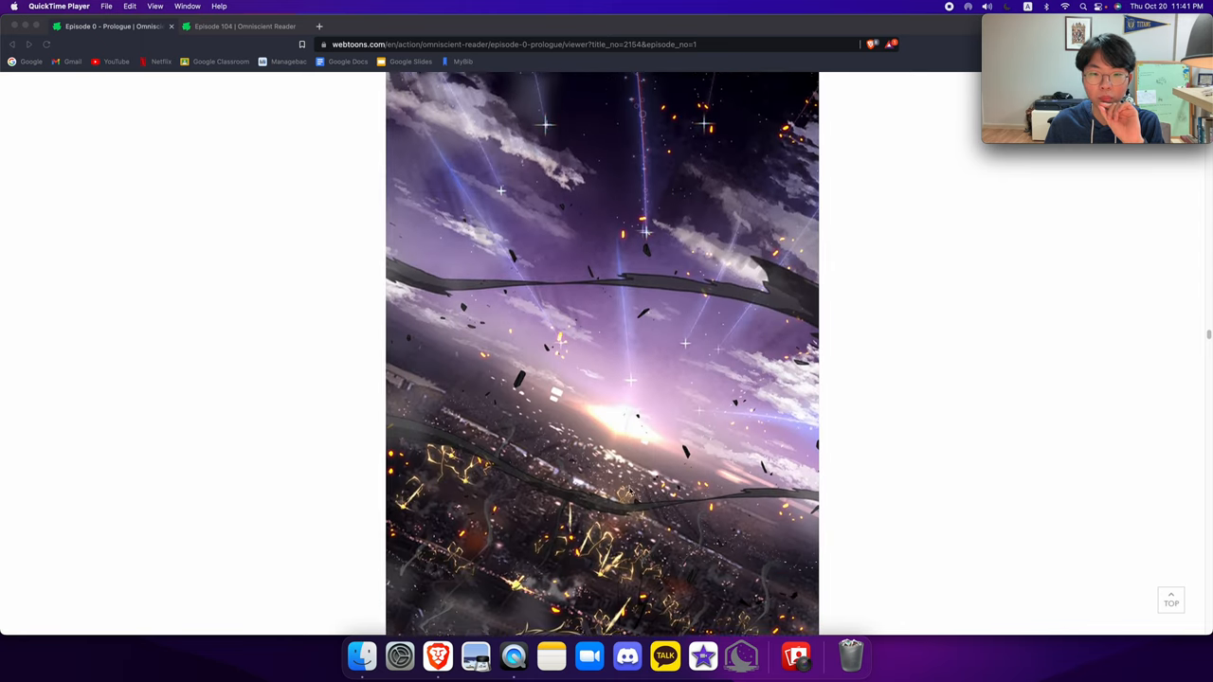
{"action": "scroll", "scroll_direction": "down", "scroll_amount": 3}
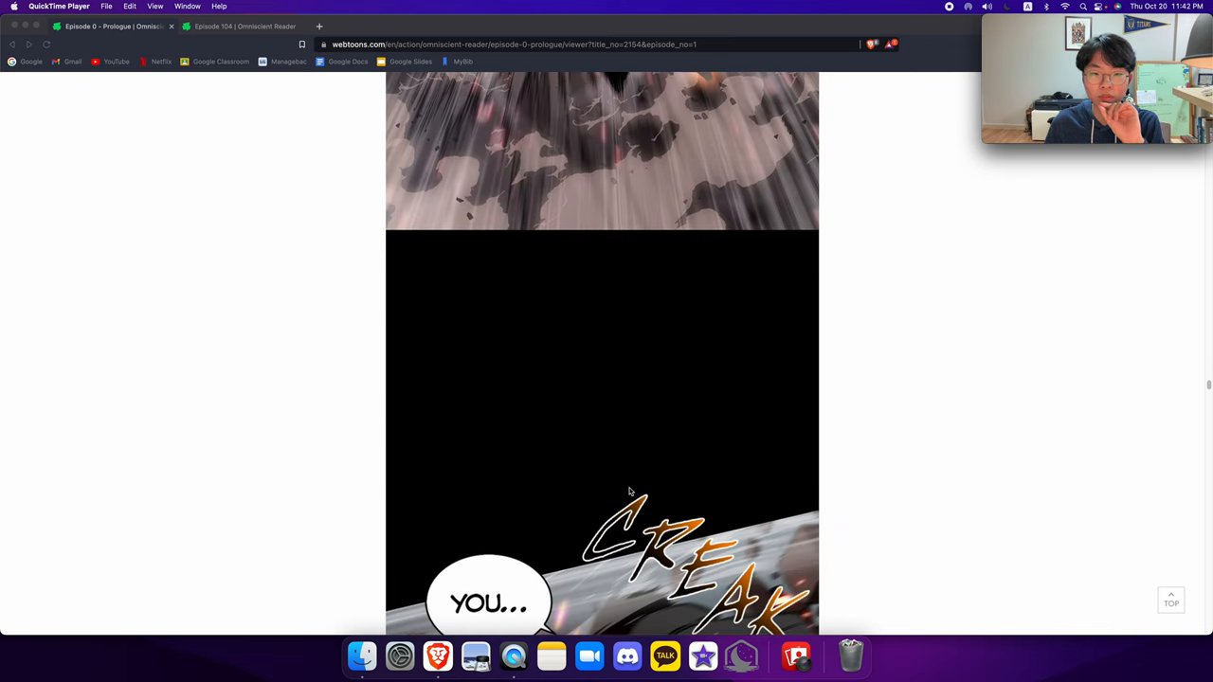
{"action": "scroll", "scroll_direction": "down", "scroll_amount": 3}
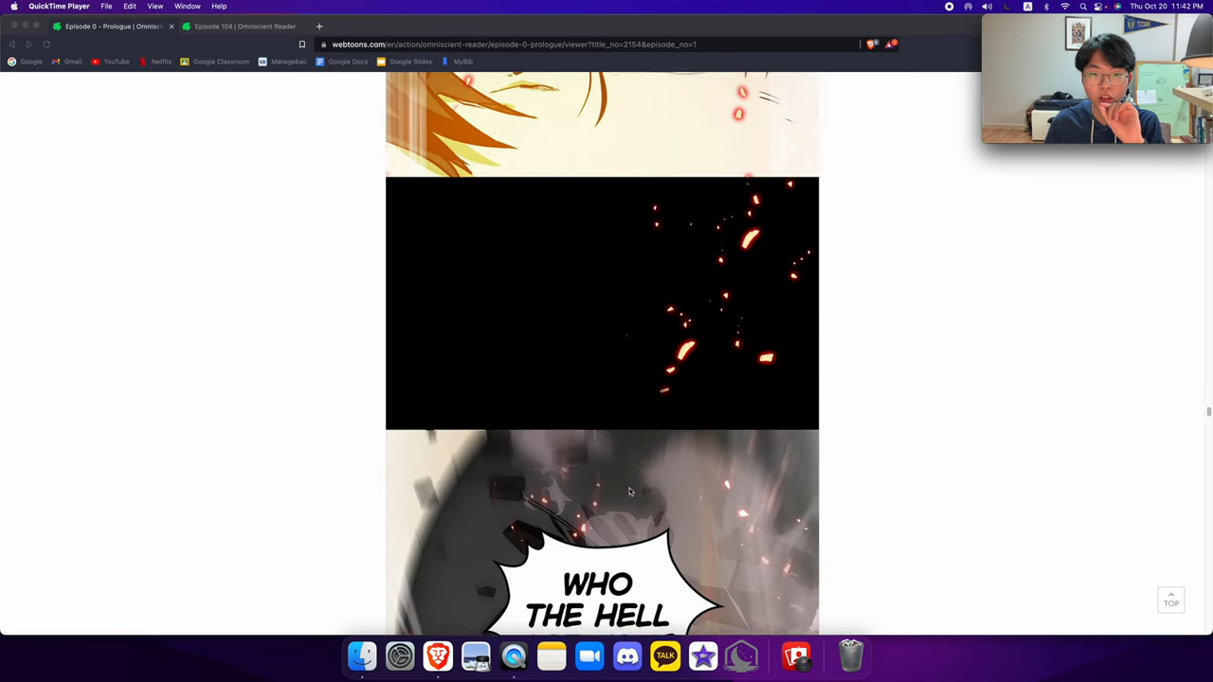
{"action": "scroll", "scroll_direction": "down", "scroll_amount": 3}
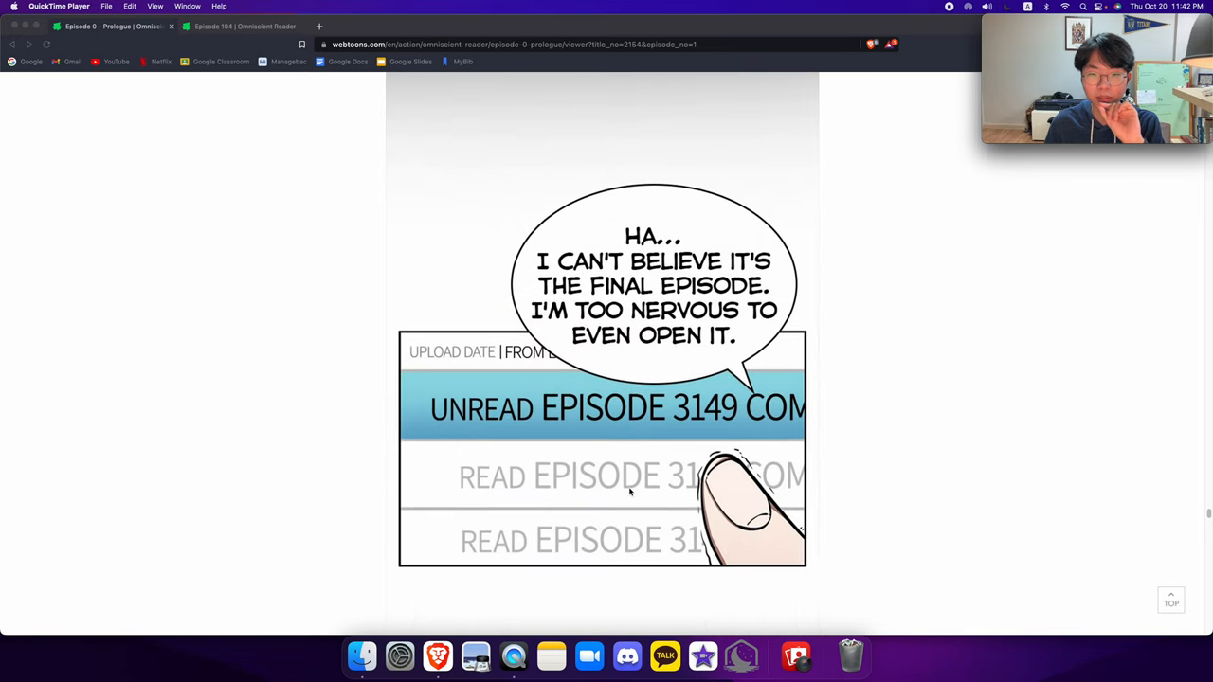
{"action": "scroll", "scroll_direction": "down", "scroll_amount": 3}
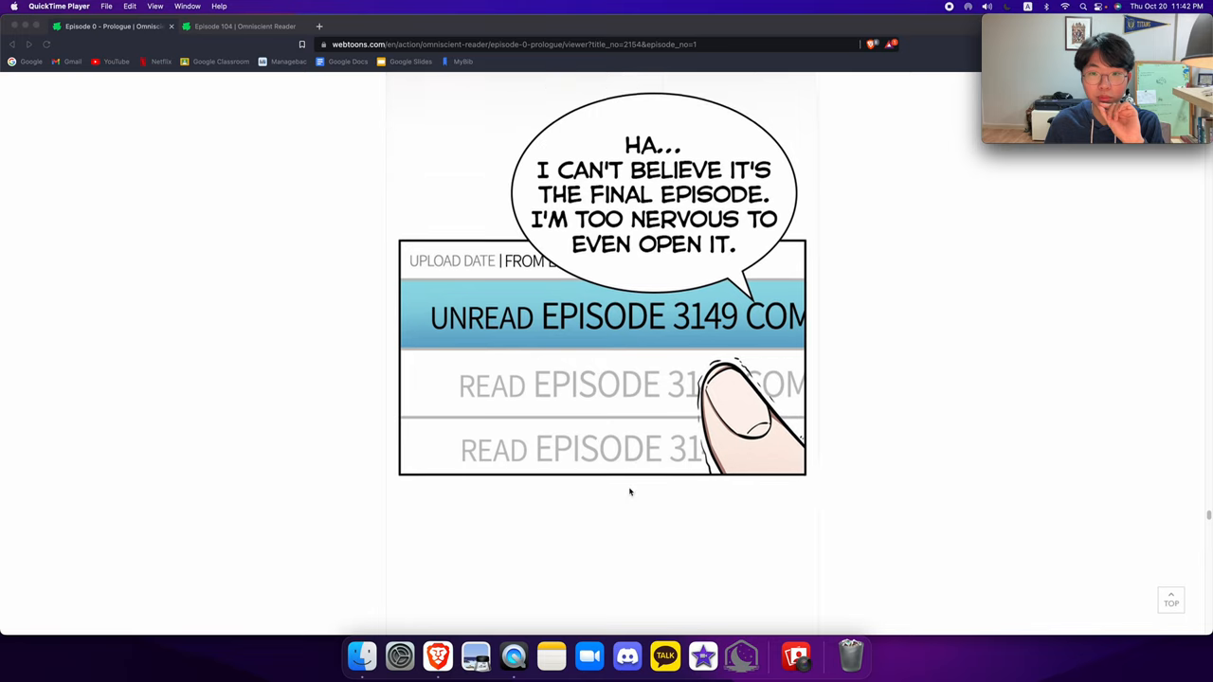
{"action": "scroll", "scroll_direction": "down", "scroll_amount": 3}
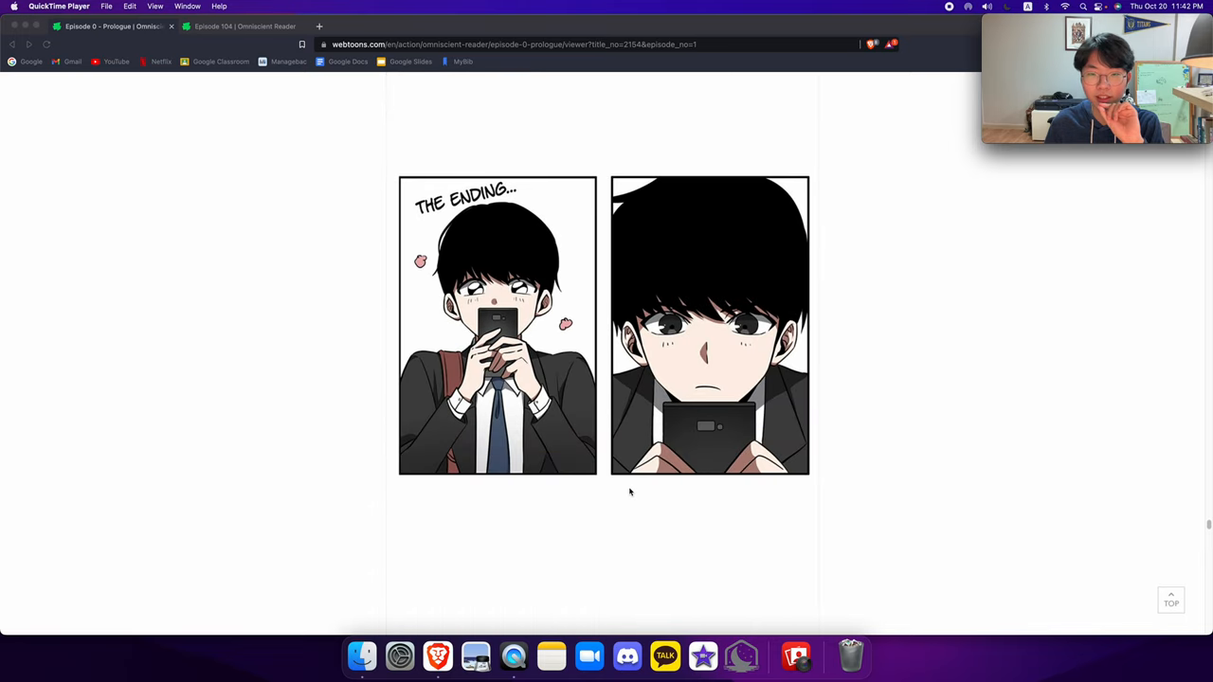
{"action": "scroll", "scroll_direction": "down", "scroll_amount": 3}
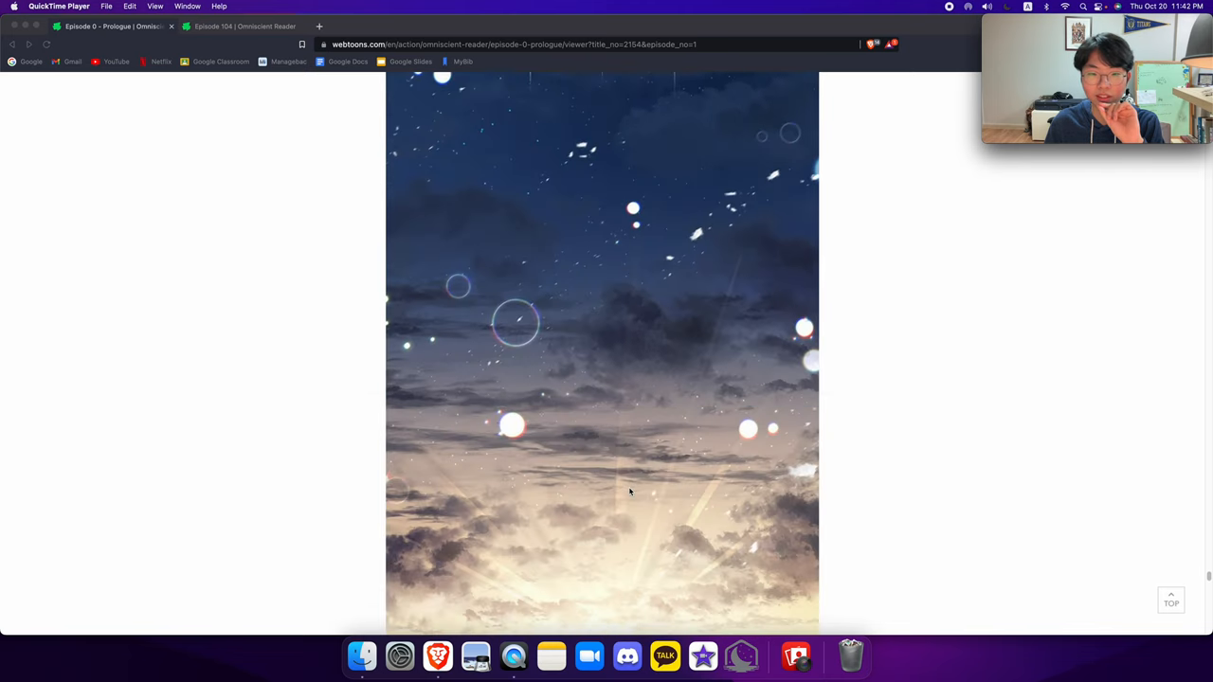
{"action": "scroll", "scroll_direction": "down", "scroll_amount": 3}
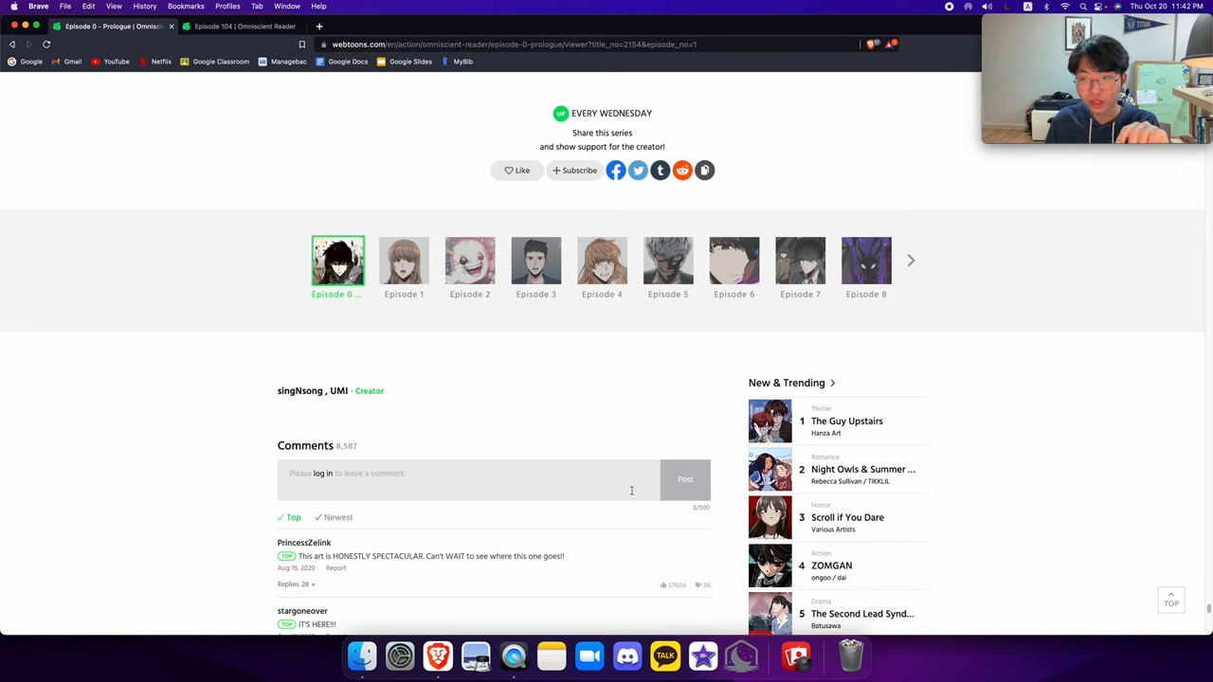
{"action": "mouse_move", "coordinate": [623, 451]}
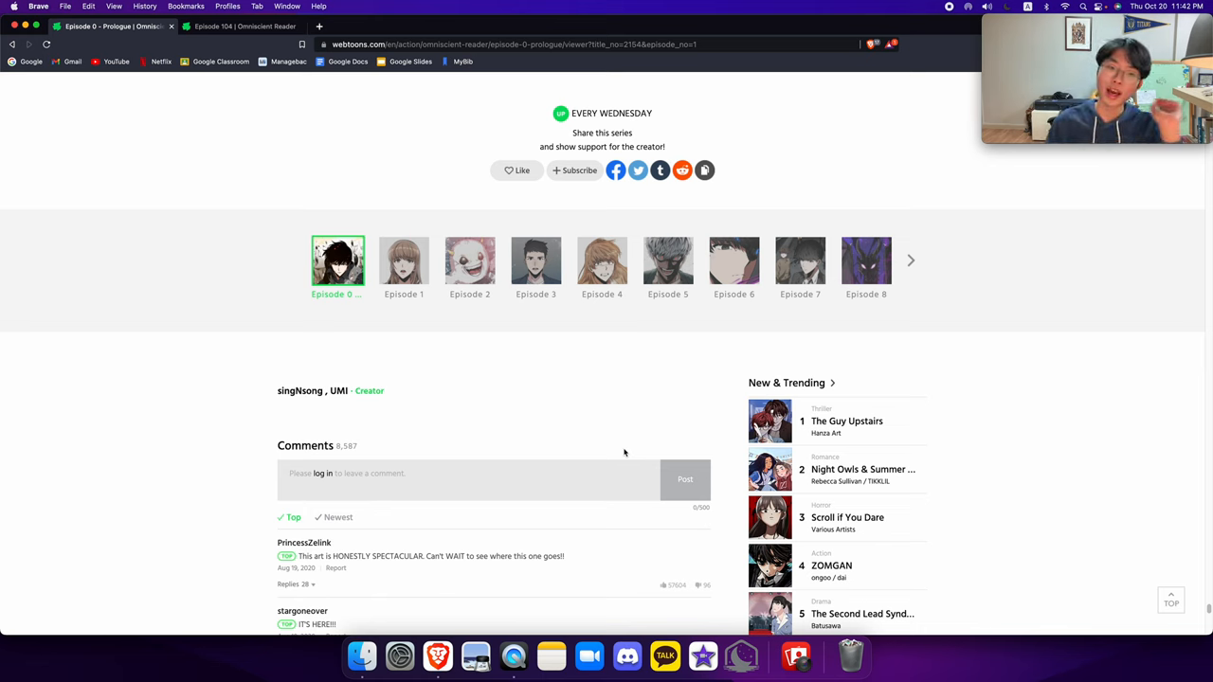
{"action": "mouse_move", "coordinate": [622, 451]}
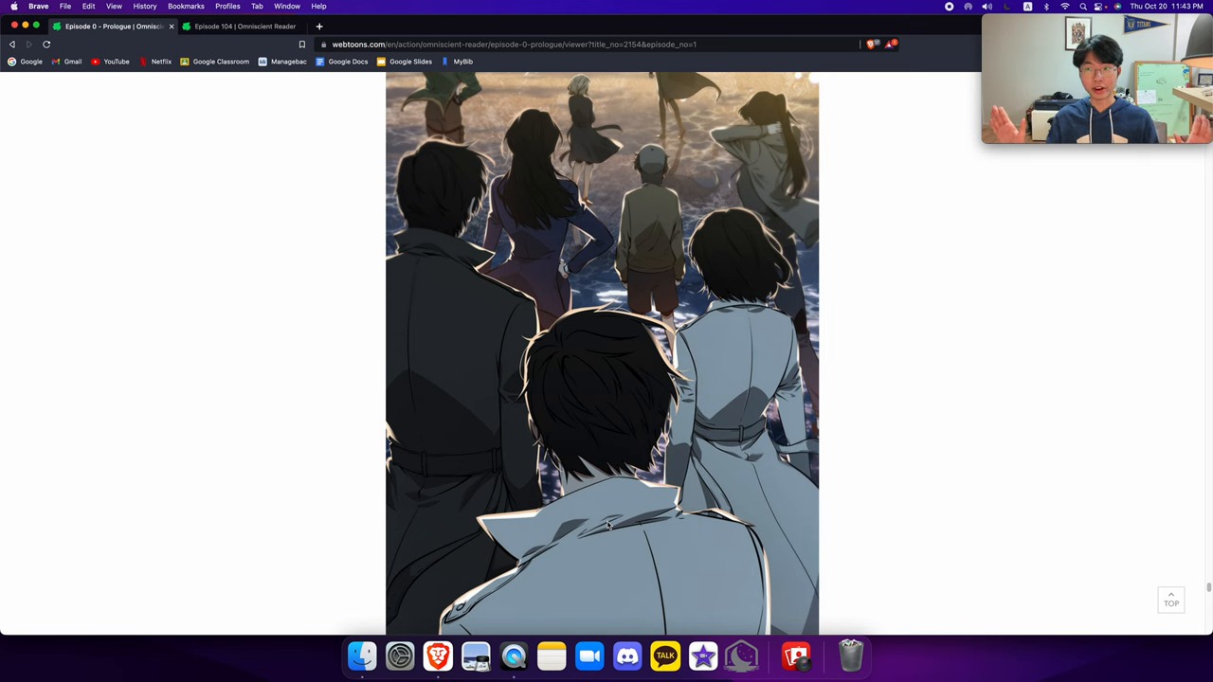
Leave the prologue via the Omniscient Reader title link to reach the series page.
{"action": "scroll", "scroll_direction": "down", "scroll_amount": 3}
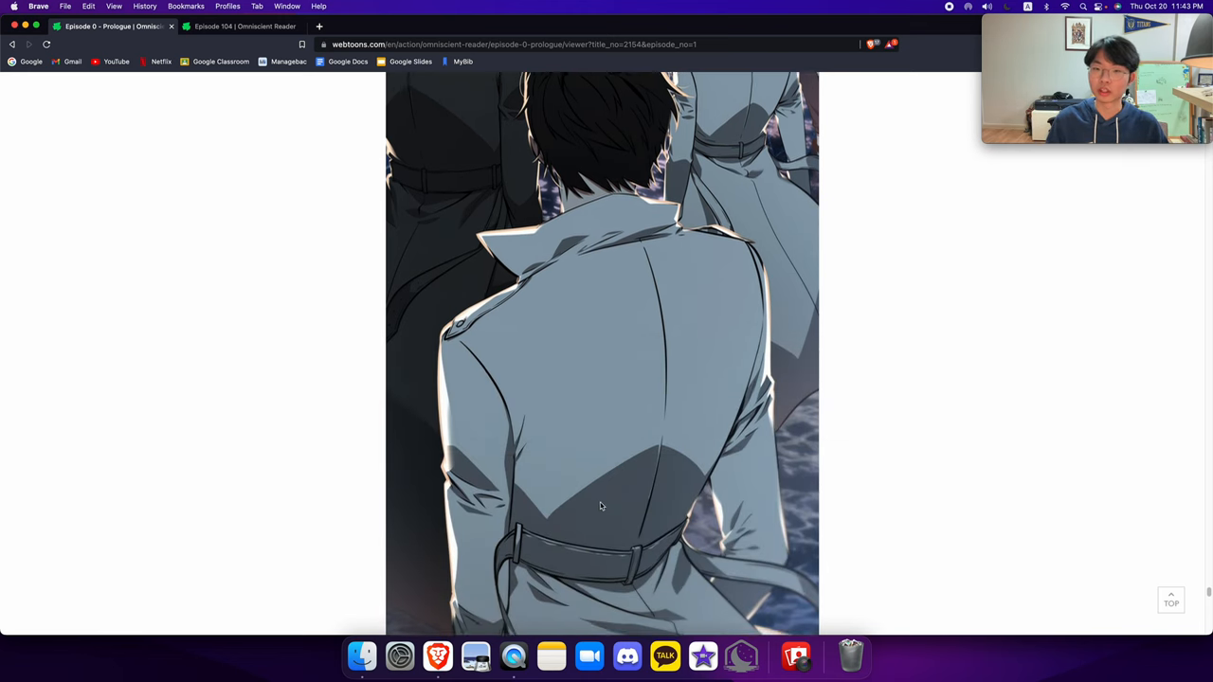
{"action": "scroll", "scroll_direction": "down", "scroll_amount": 3}
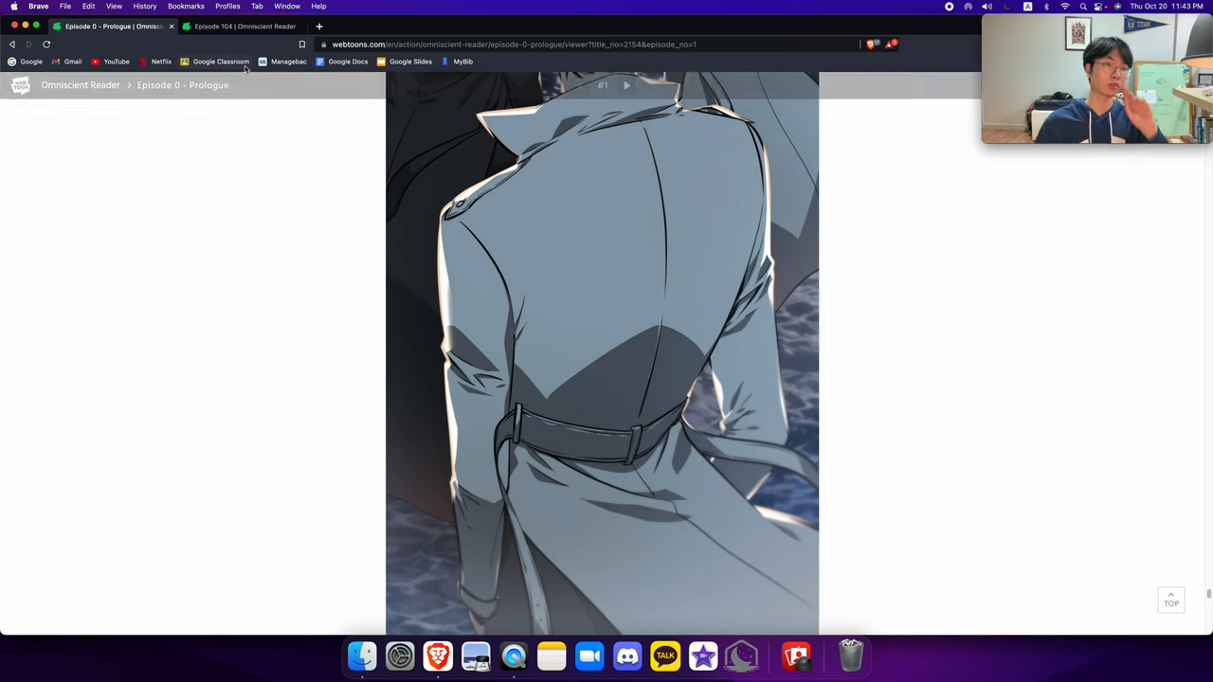
{"action": "left_click", "coordinate": [80, 83]}
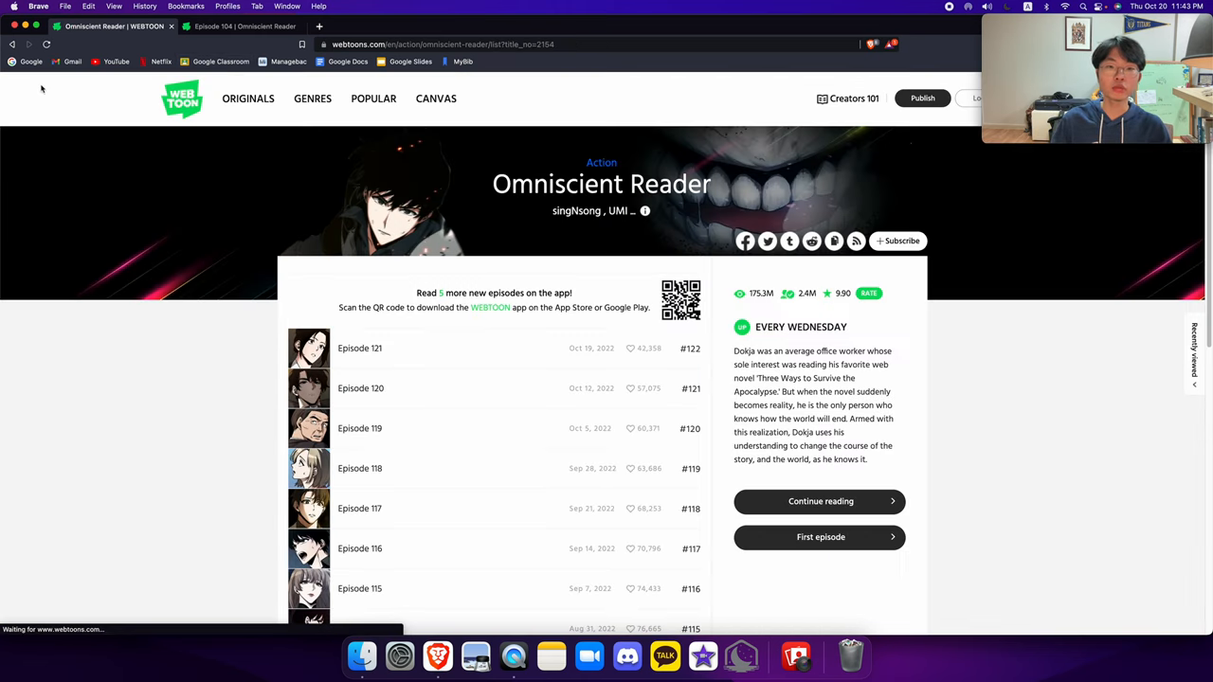
{"action": "mouse_move", "coordinate": [402, 251]}
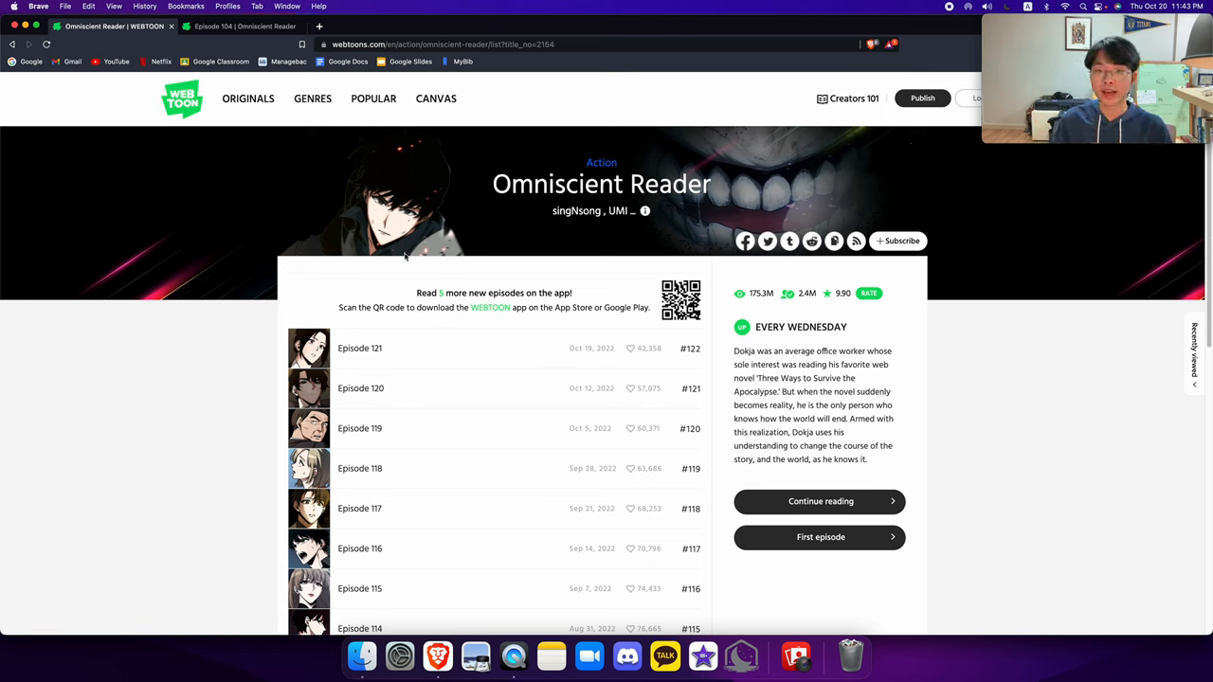
{"action": "mouse_move", "coordinate": [406, 276]}
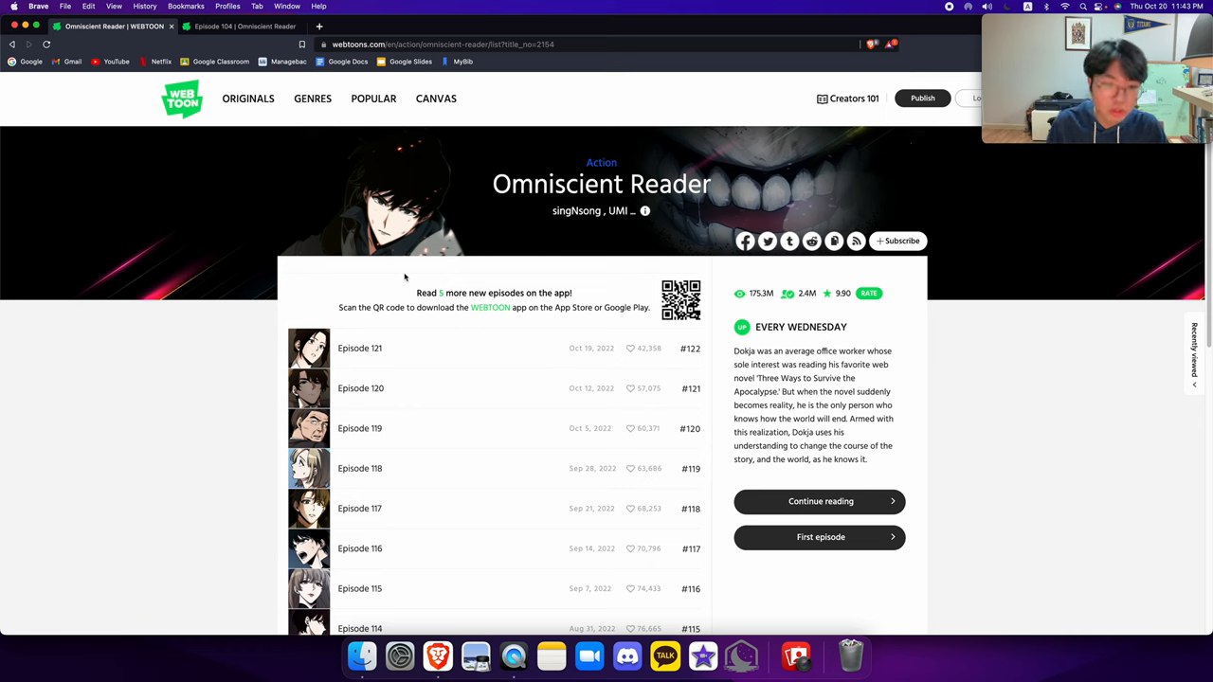
{"action": "mouse_move", "coordinate": [432, 284]}
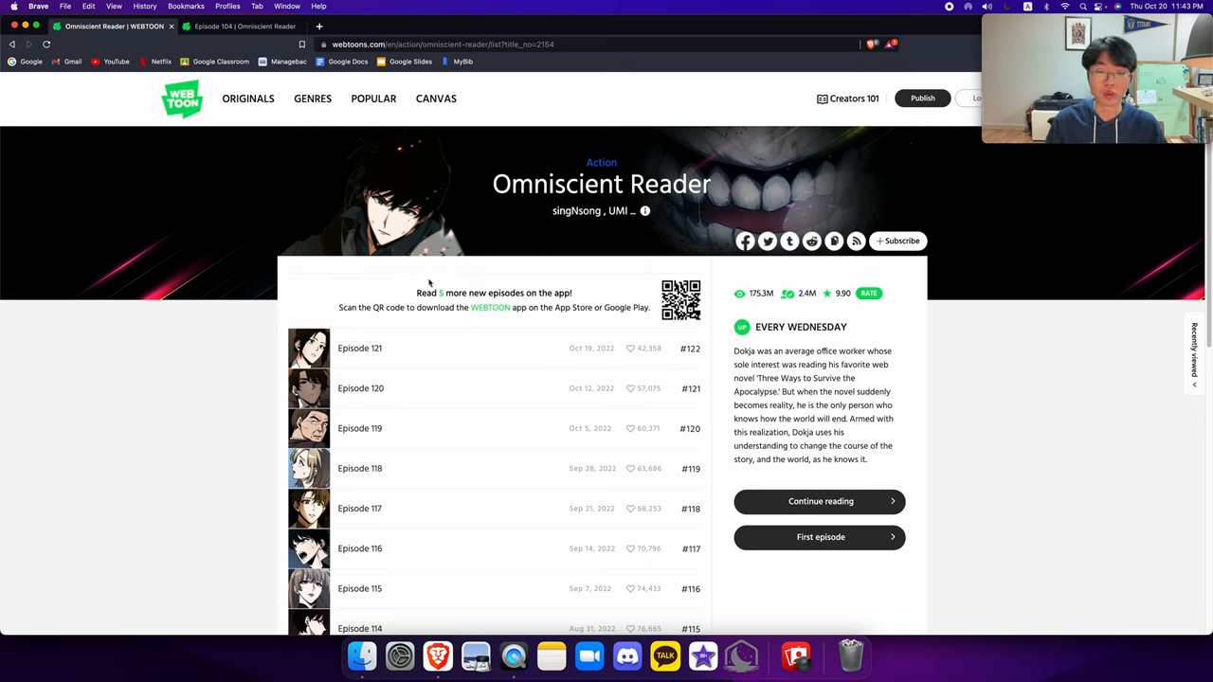
Scroll into Episode 104 to the lightning-charged battle panel with chains.
{"action": "scroll", "scroll_direction": "down", "scroll_amount": 3}
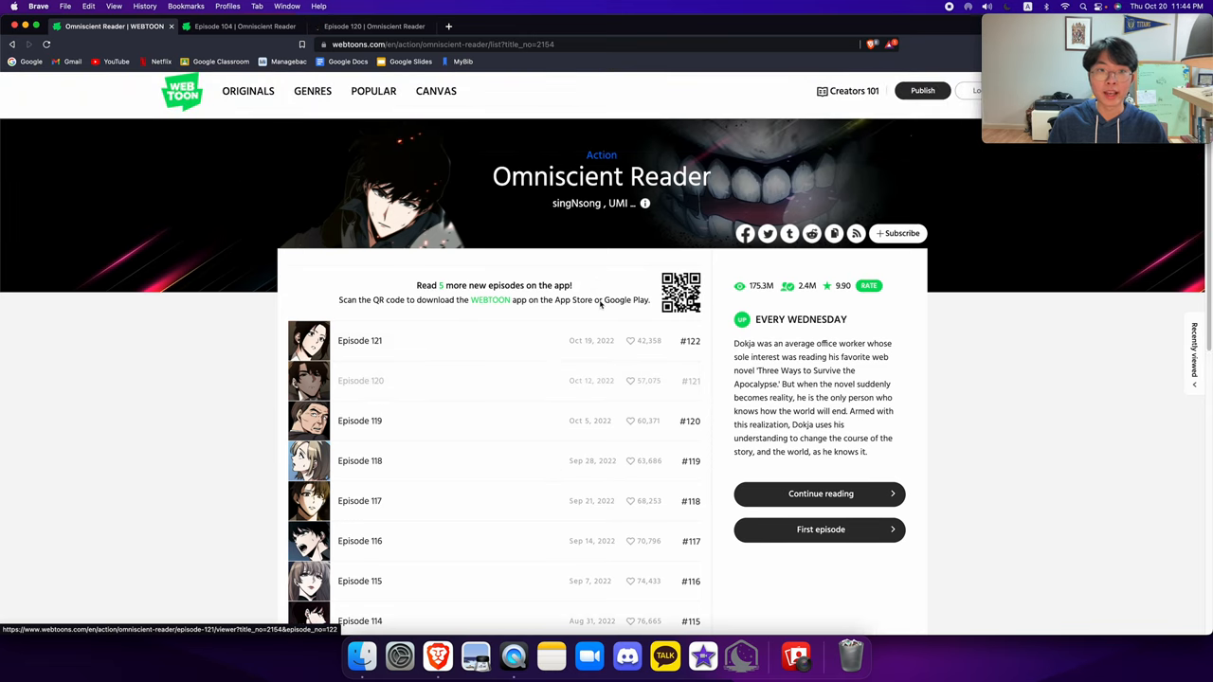
{"action": "scroll", "scroll_direction": "down", "scroll_amount": 3}
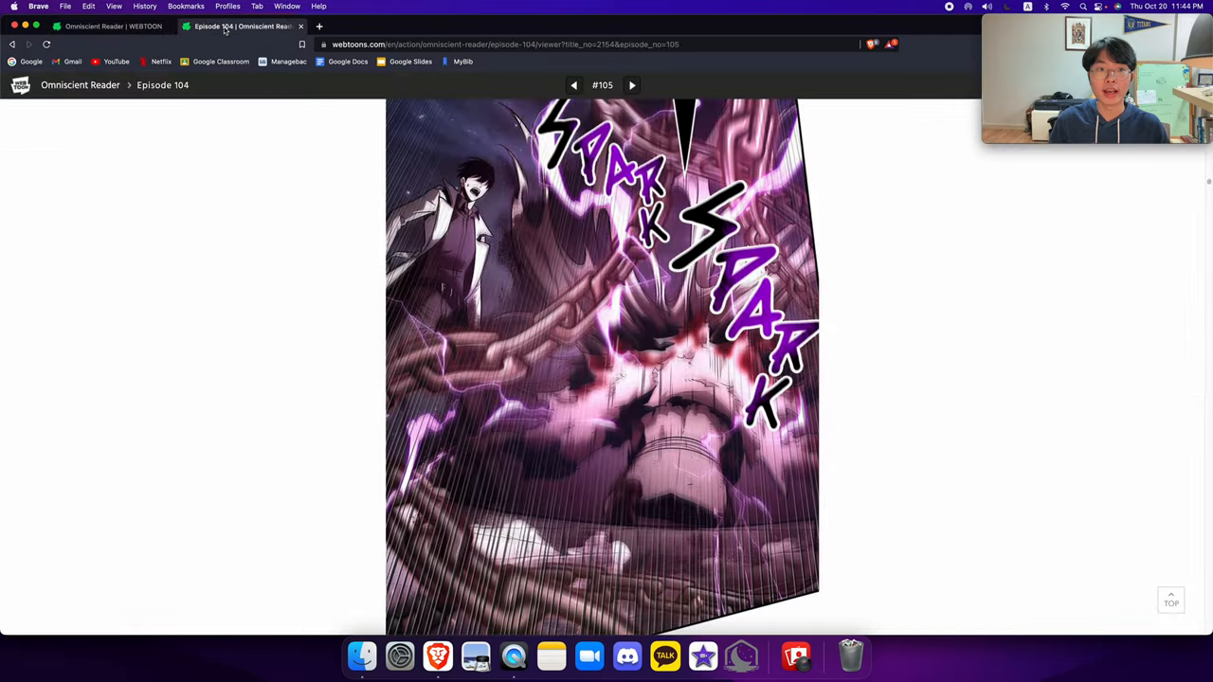
Scroll past the alignment-fixed-to-evil notice down to the snarling white-haired character panel.
{"action": "scroll", "scroll_direction": "down", "scroll_amount": 3}
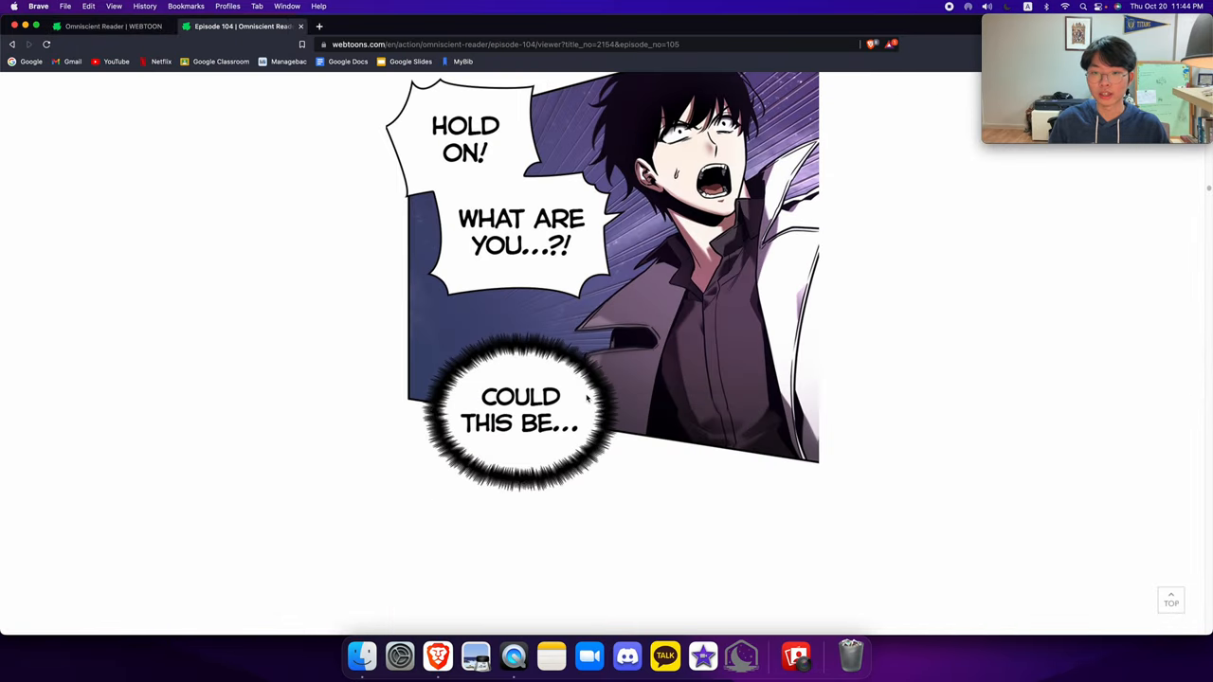
{"action": "scroll", "scroll_direction": "down", "scroll_amount": 3}
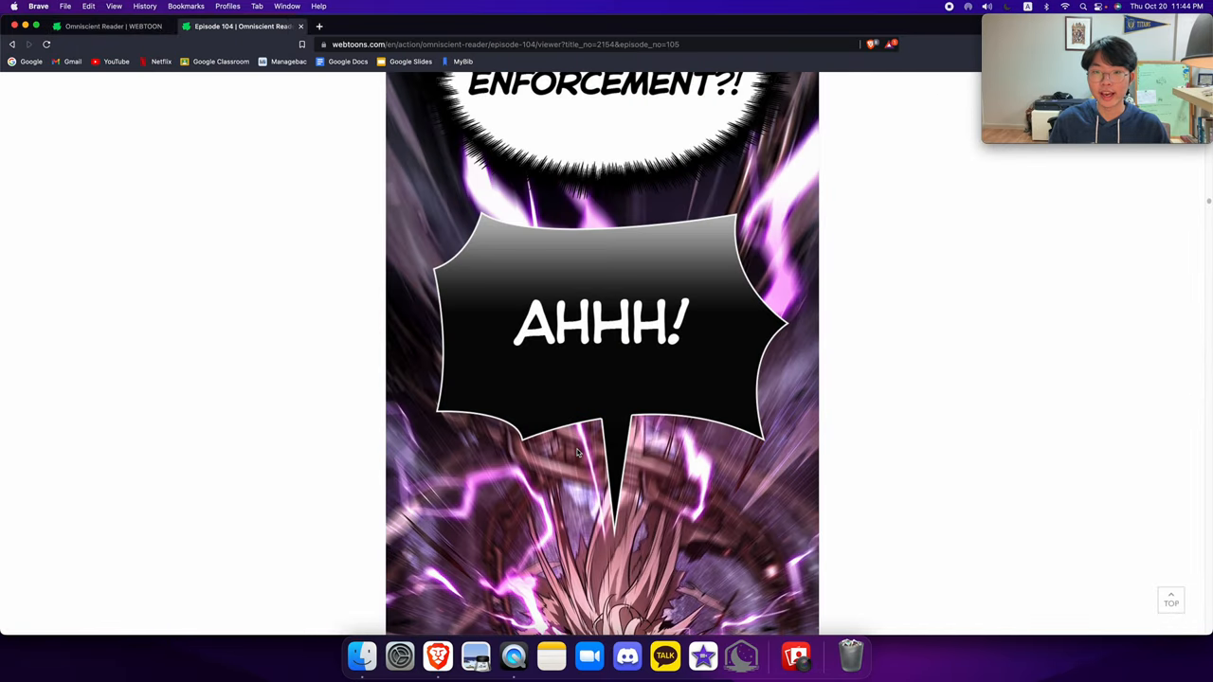
{"action": "scroll", "scroll_direction": "down", "scroll_amount": 3}
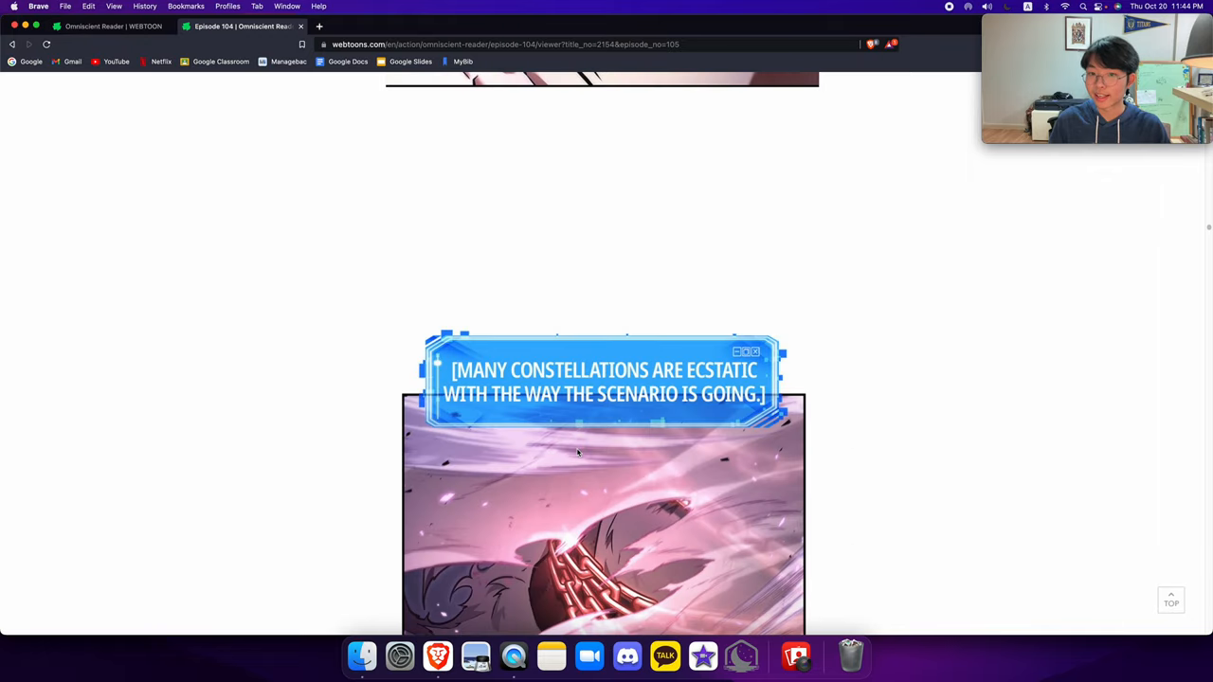
{"action": "scroll", "scroll_direction": "down", "scroll_amount": 3}
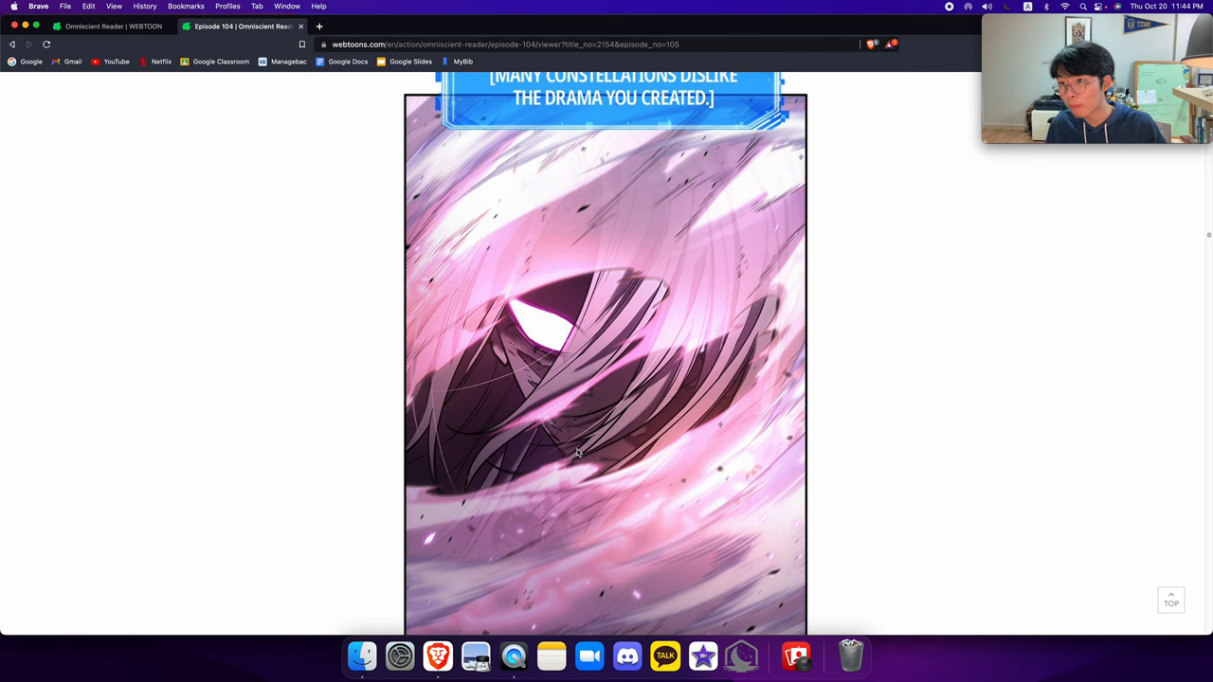
{"action": "scroll", "scroll_direction": "down", "scroll_amount": 3}
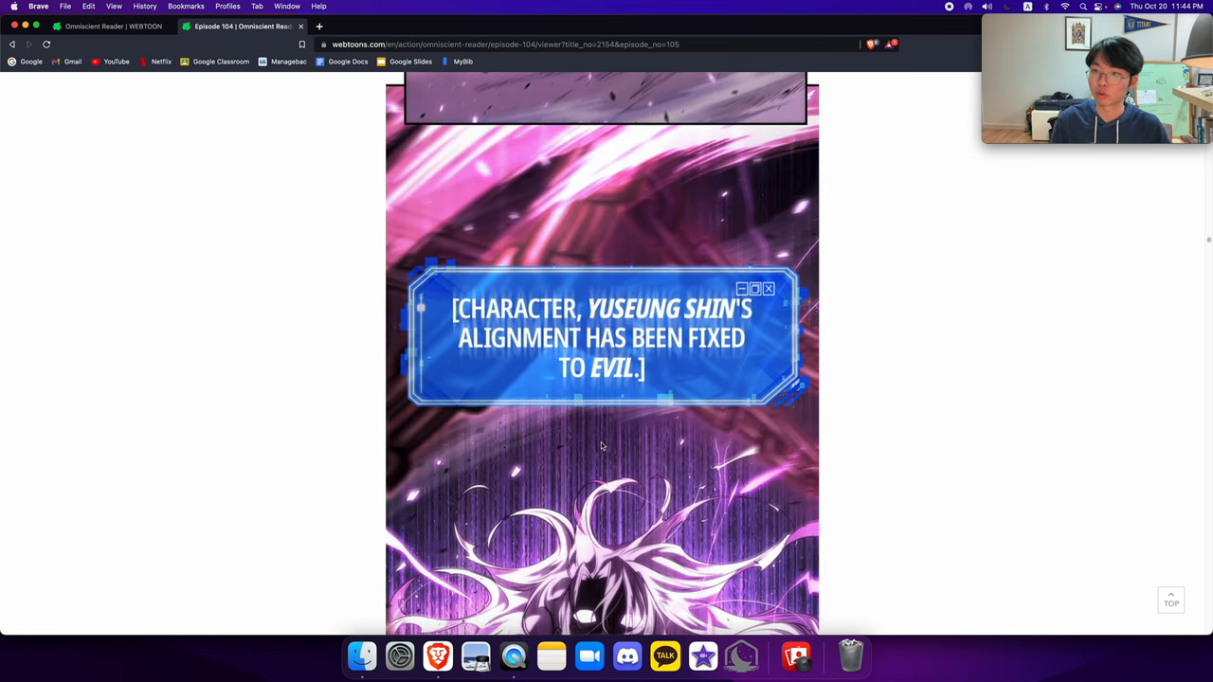
{"action": "scroll", "scroll_direction": "down", "scroll_amount": 3}
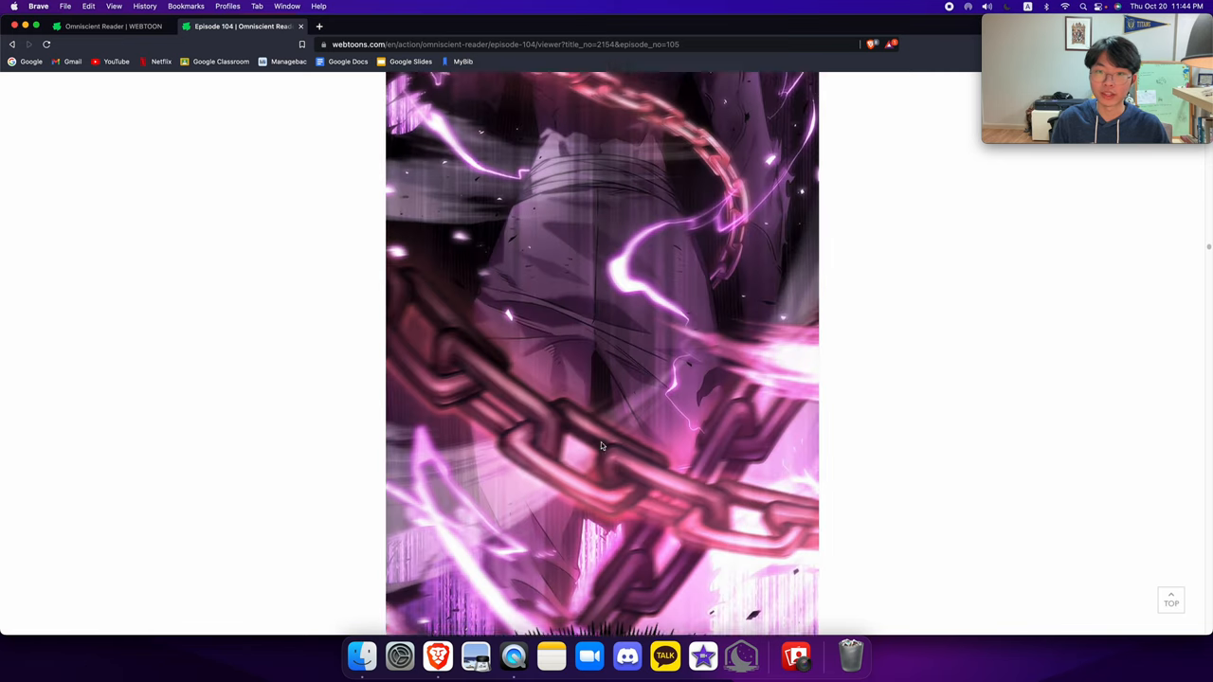
{"action": "scroll", "scroll_direction": "down", "scroll_amount": 3}
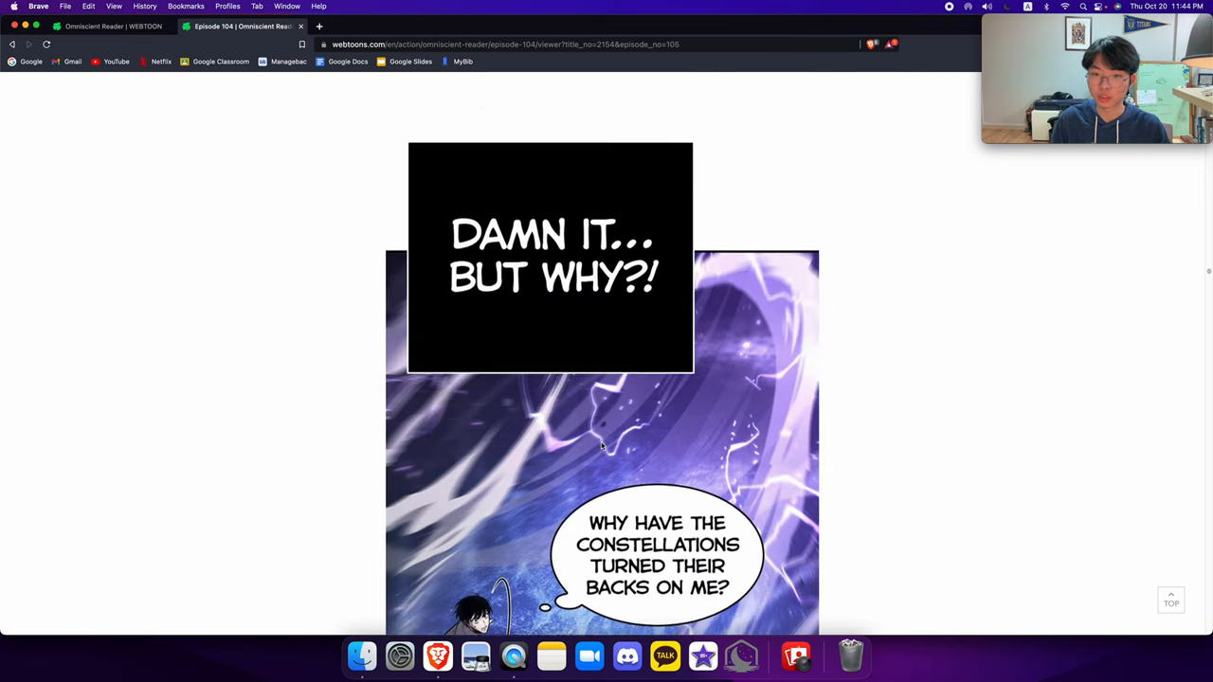
{"action": "scroll", "scroll_direction": "down", "scroll_amount": 3}
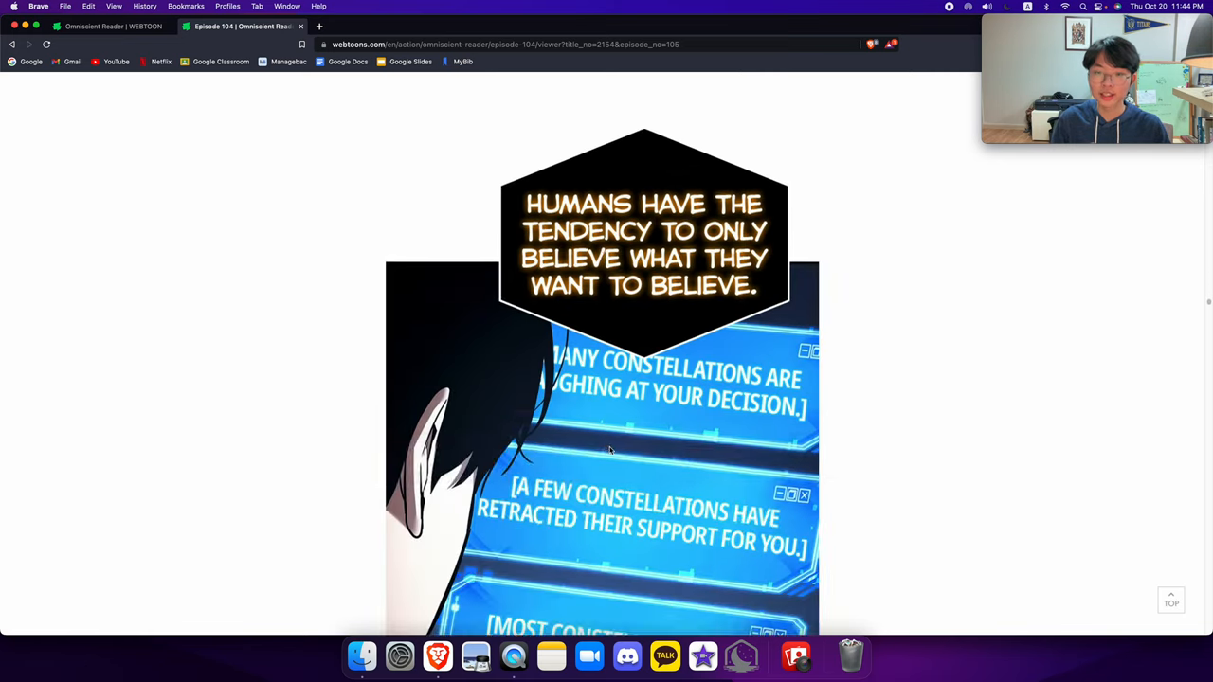
{"action": "scroll", "scroll_direction": "down", "scroll_amount": 3}
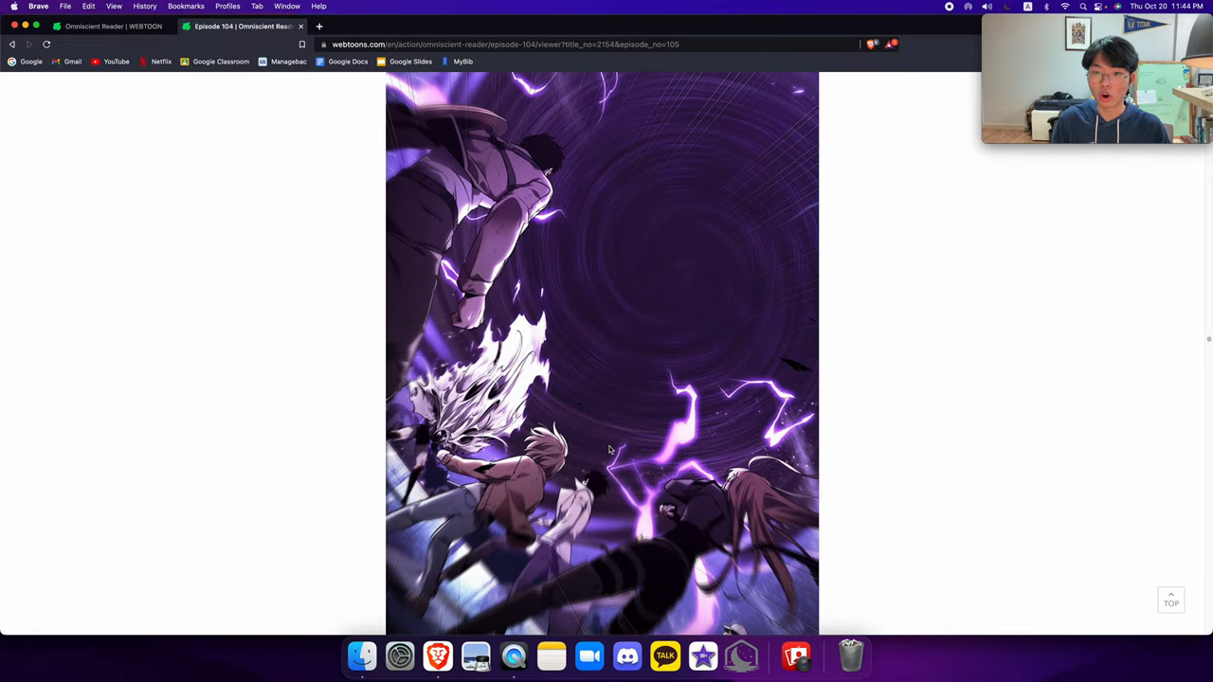
{"action": "scroll", "scroll_direction": "down", "scroll_amount": 3}
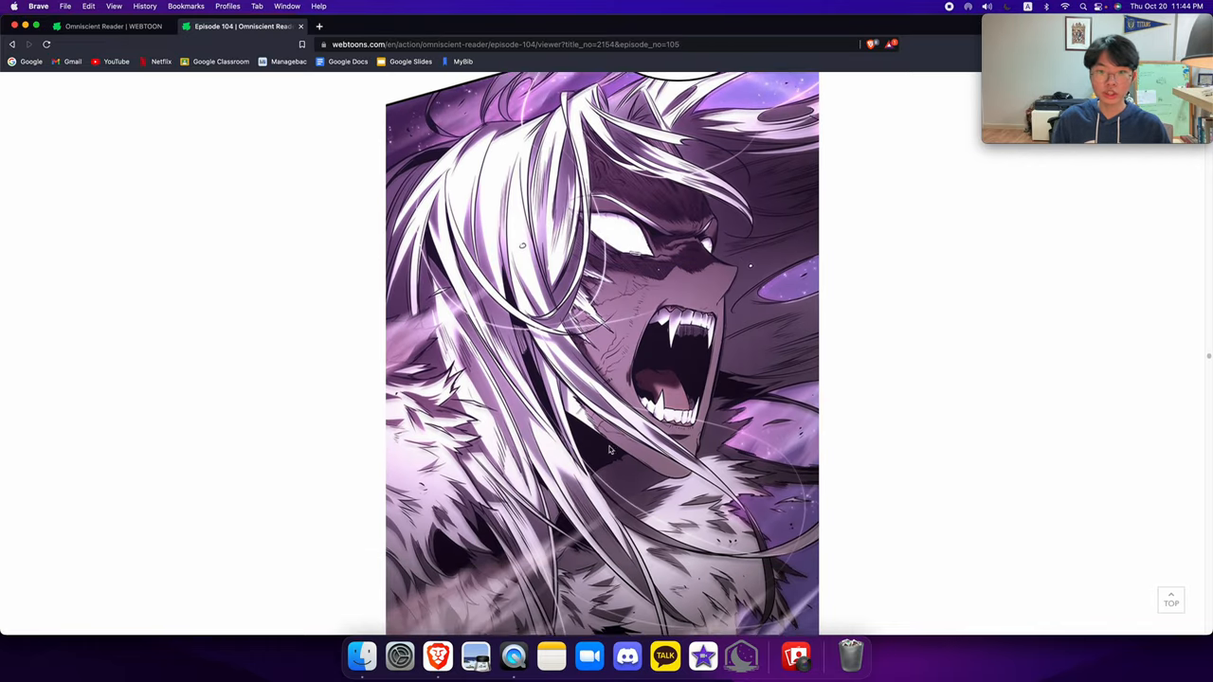
{"action": "scroll", "scroll_direction": "down", "scroll_amount": 3}
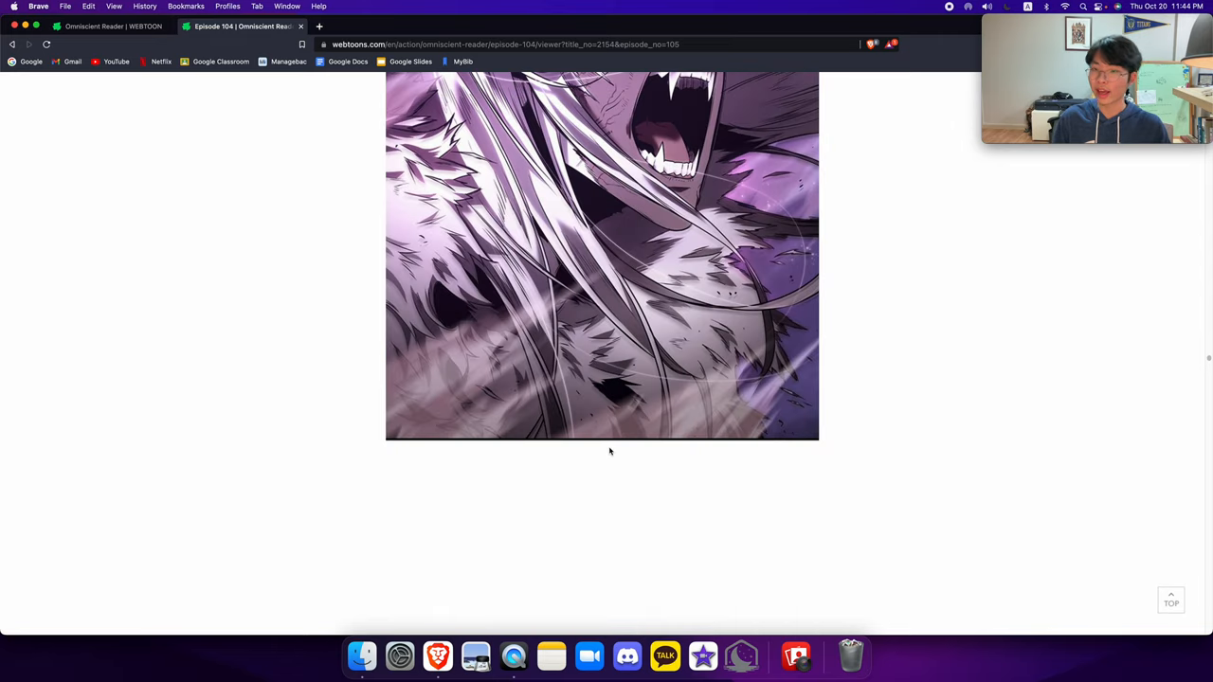